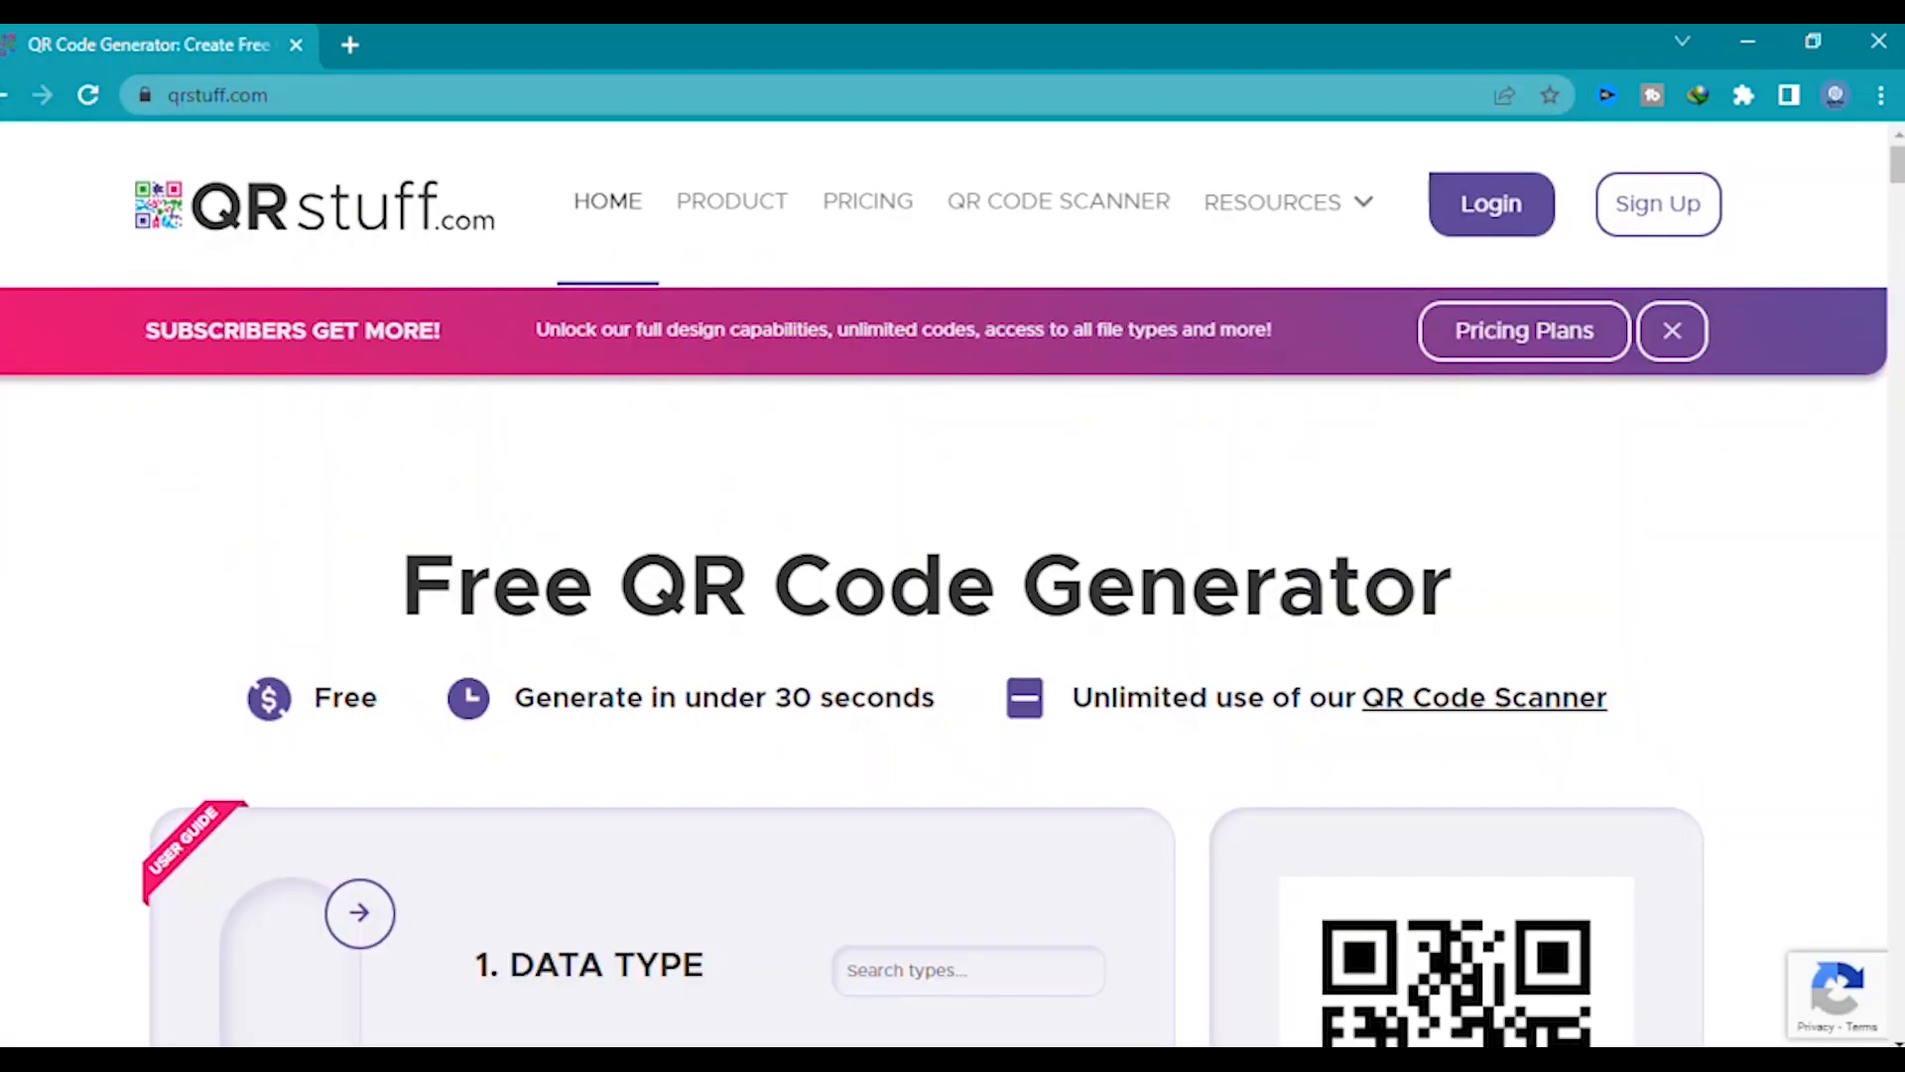
Step: Choose the Facebook code type from the Social Media category
scroll(down, 3)
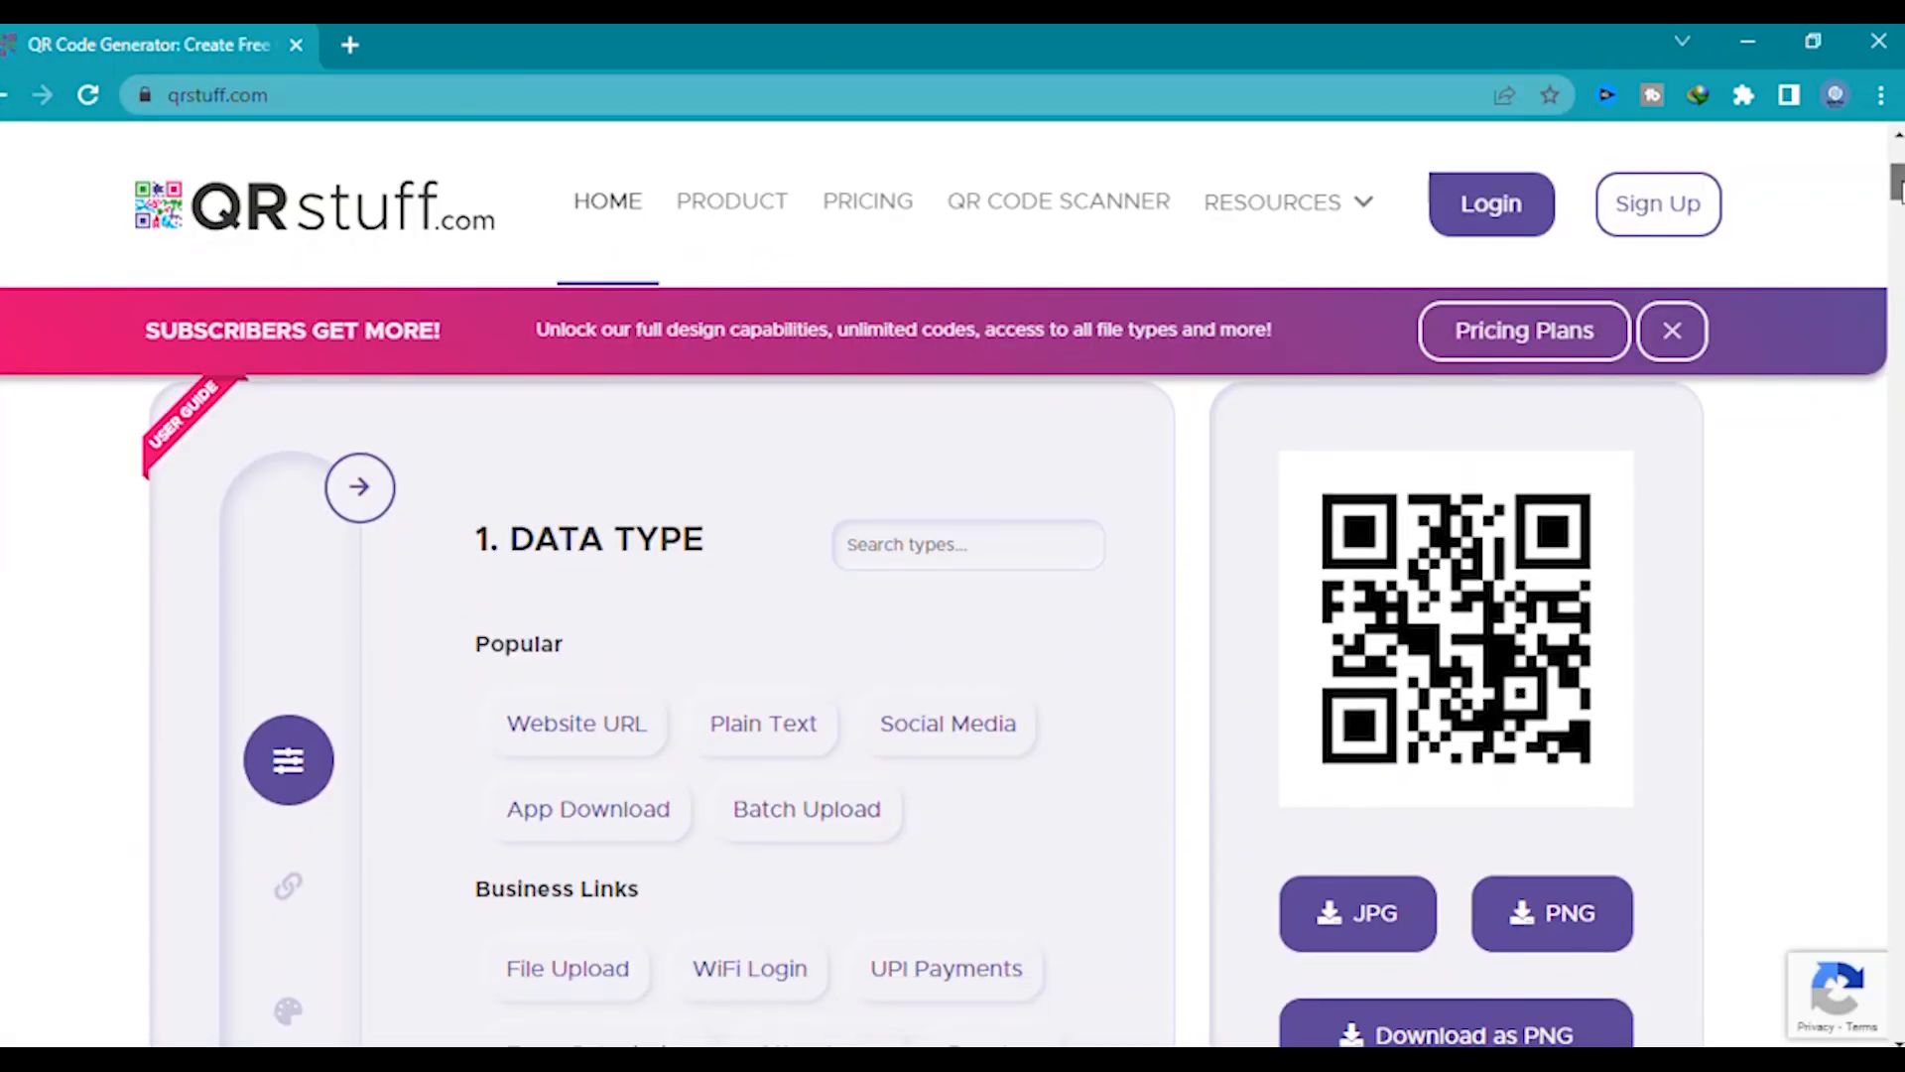
mouse_move(653, 639)
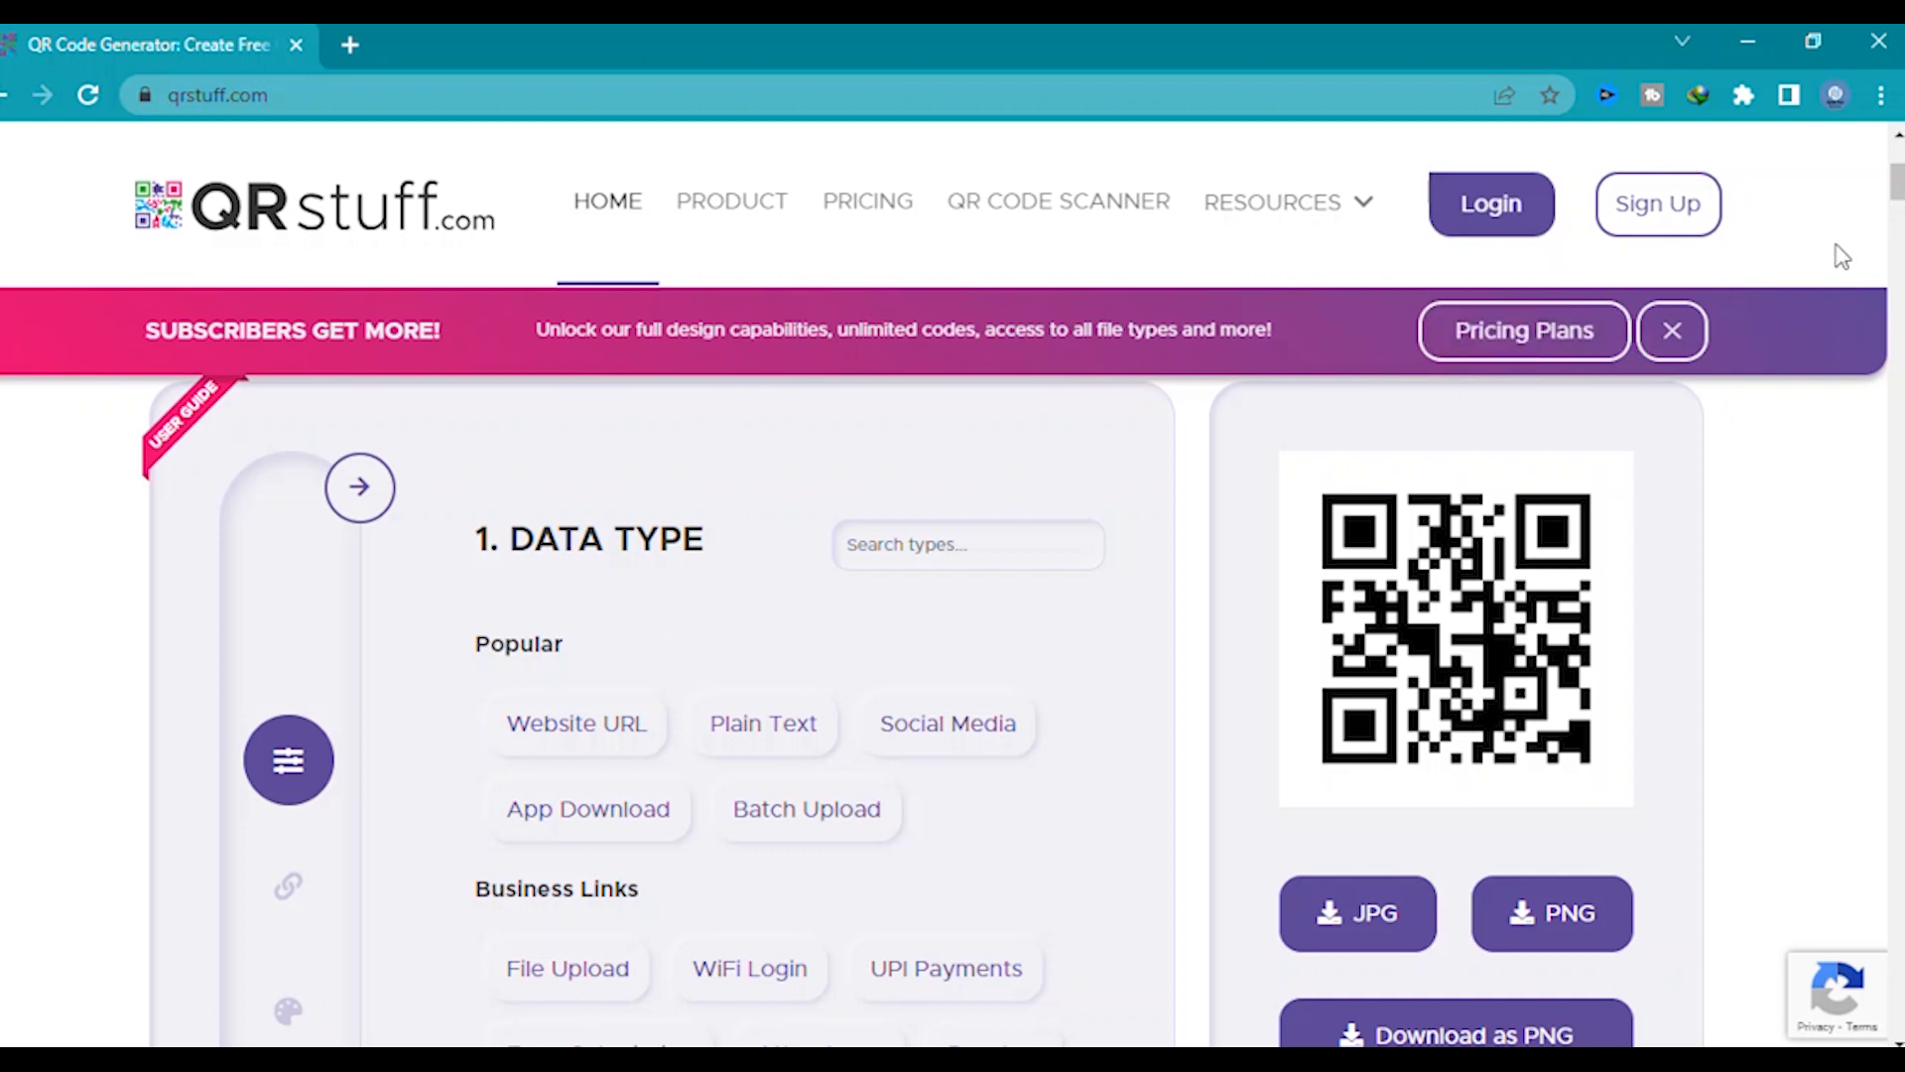
scroll(down, 3)
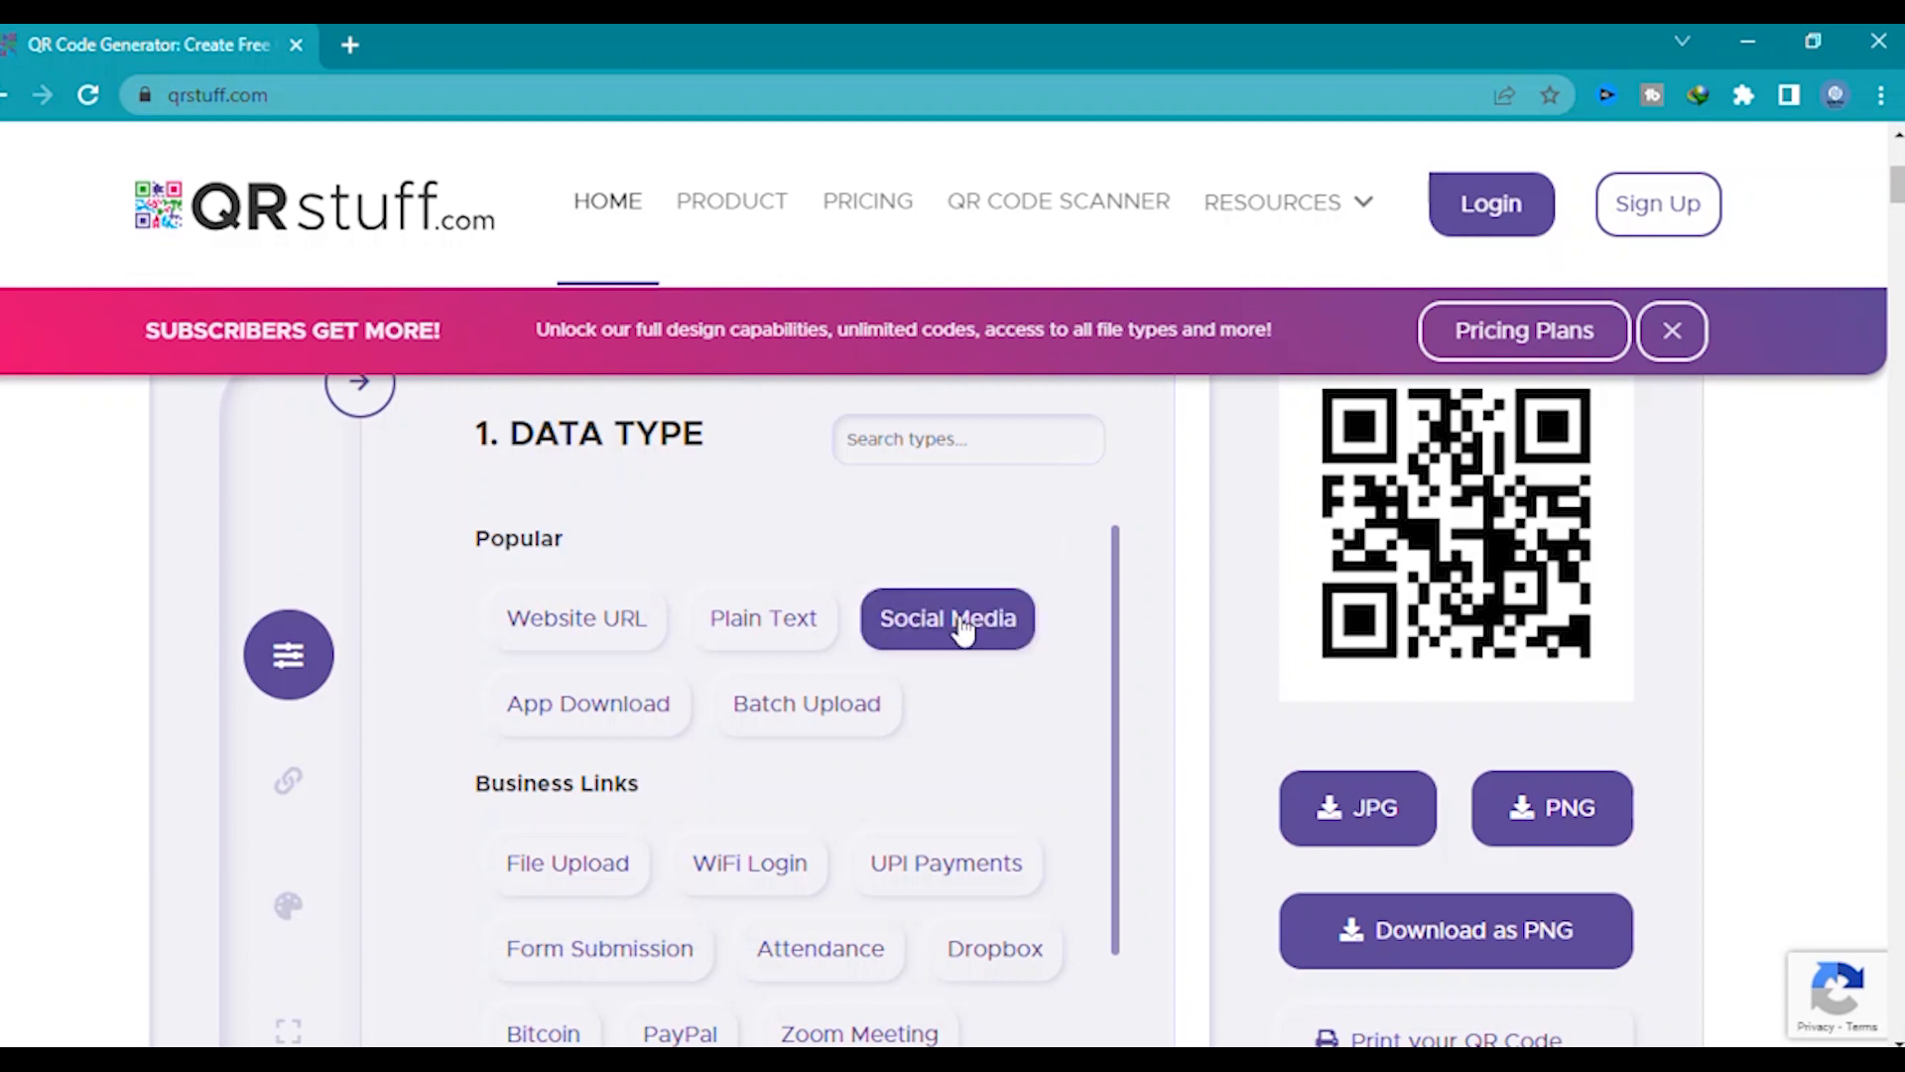
click(947, 619)
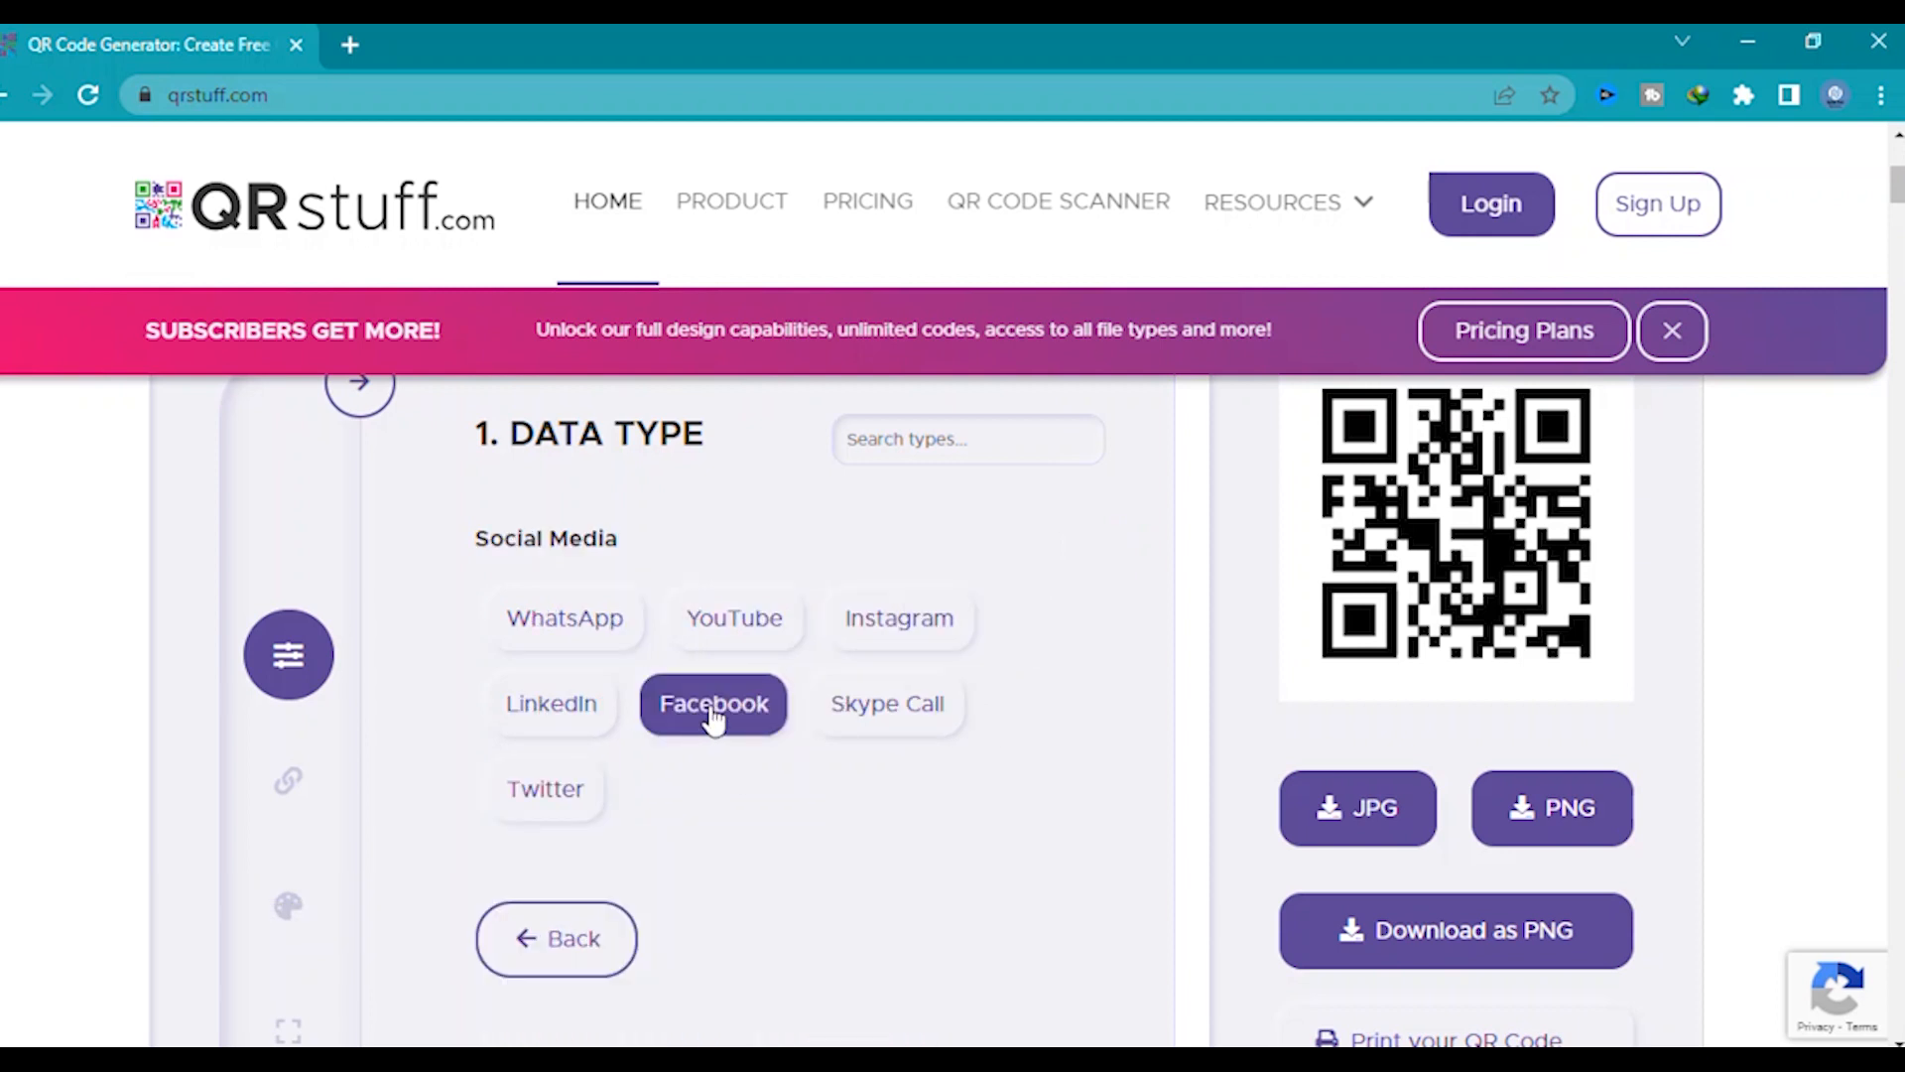
click(713, 702)
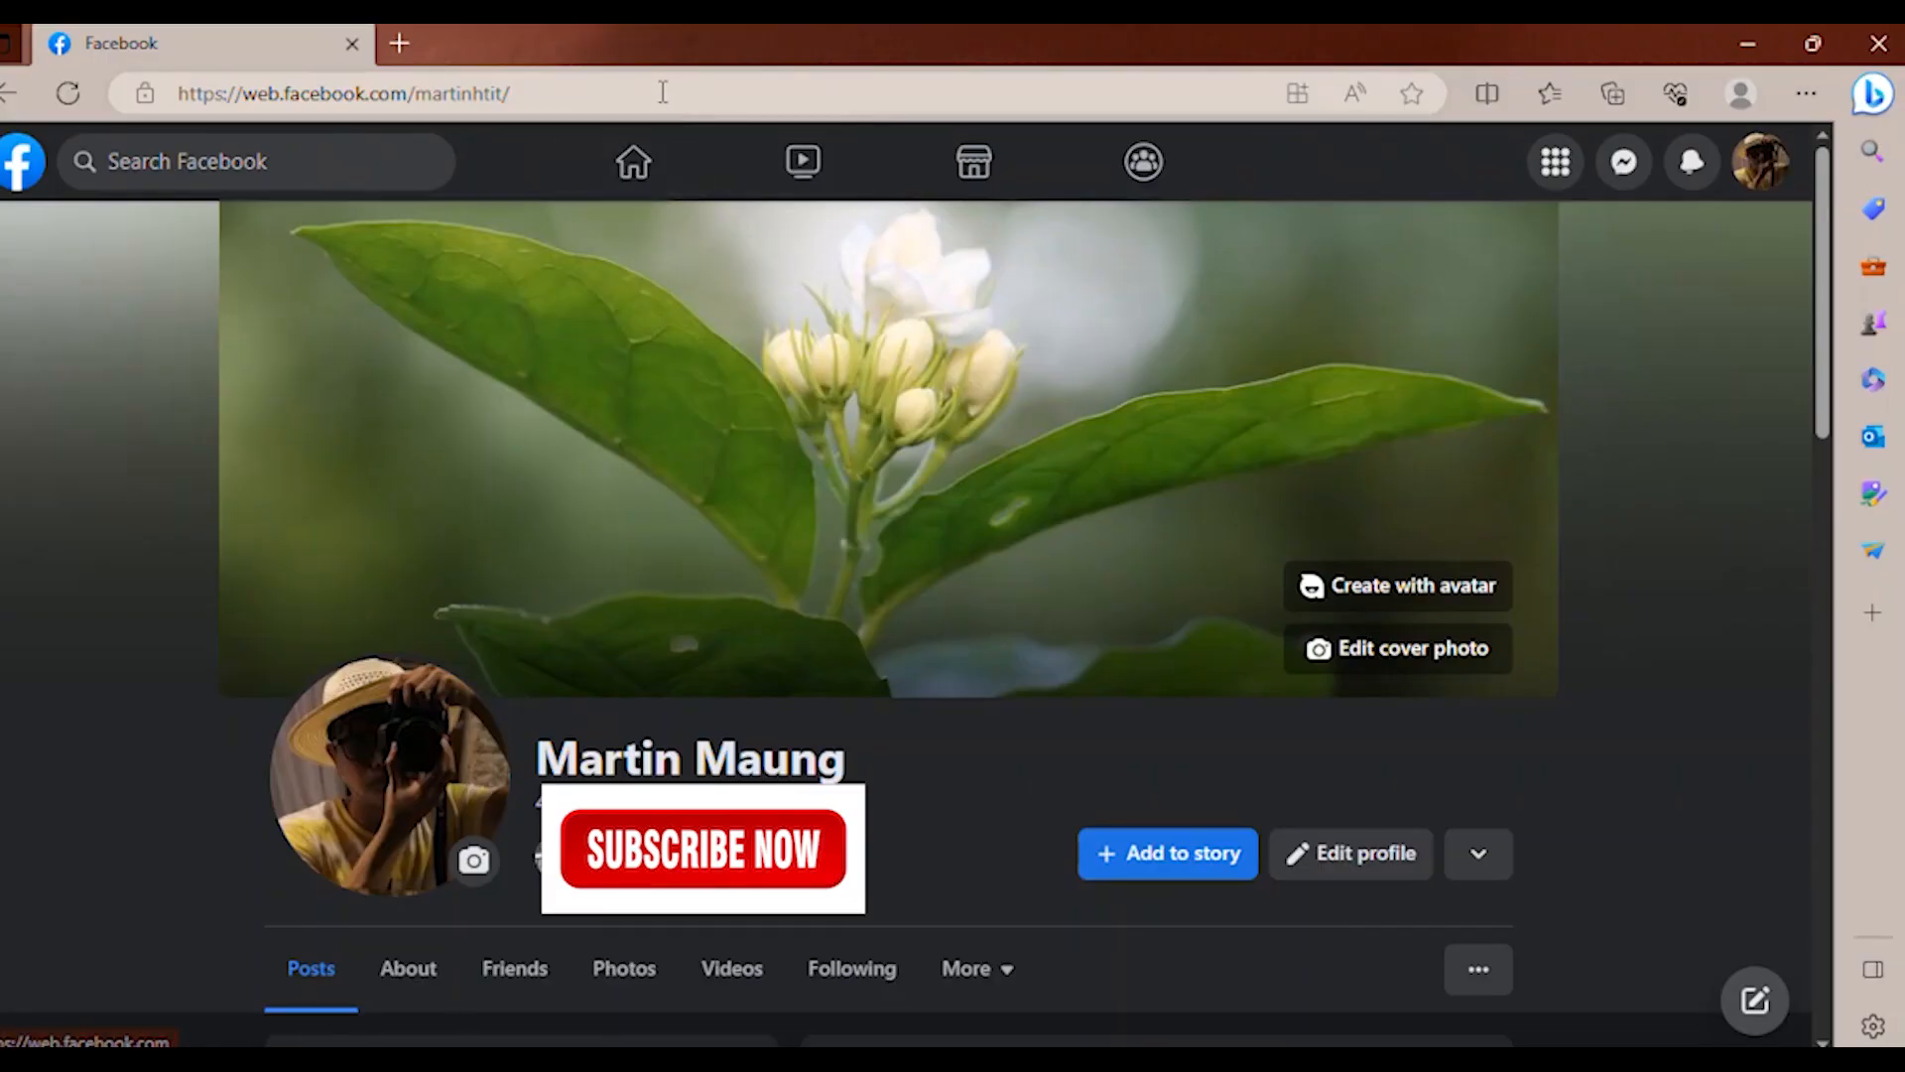
Step: Copy the Facebook profile page address from the browser address bar
click(343, 94)
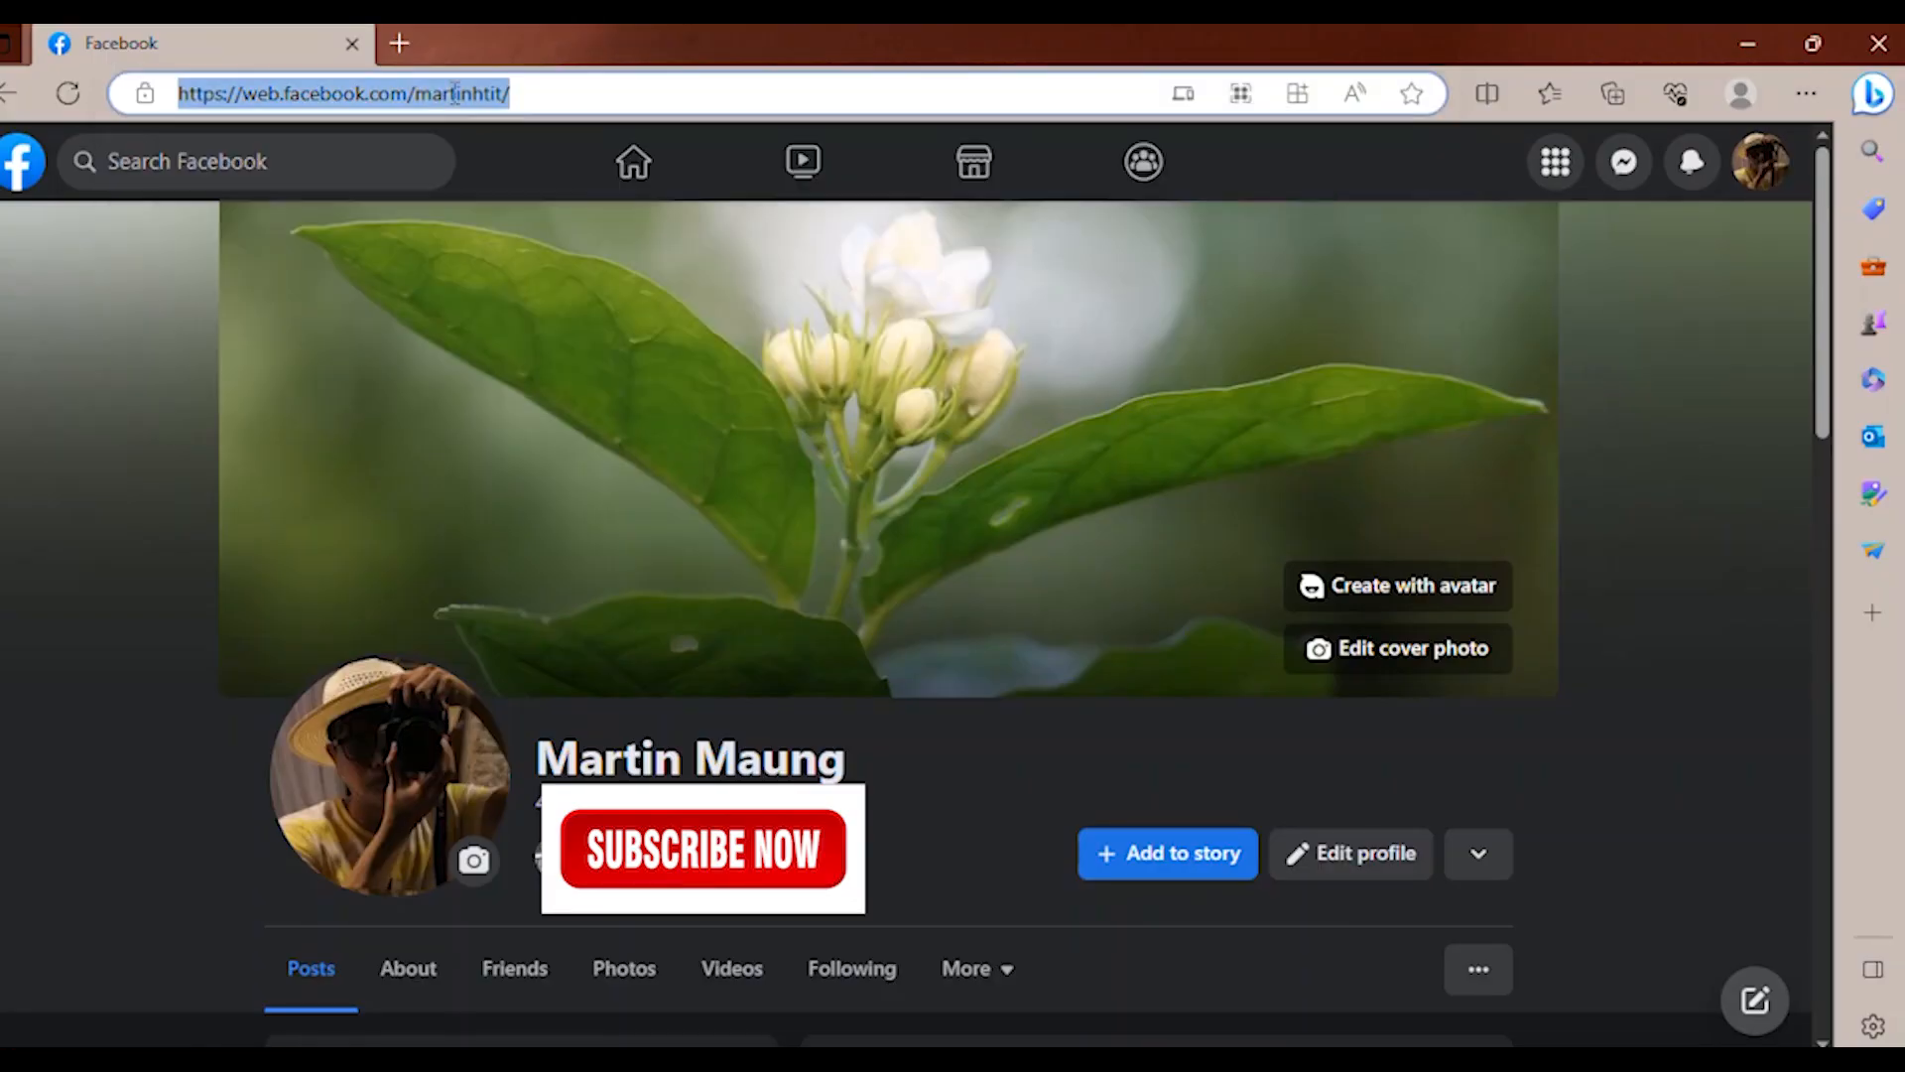
right_click(343, 93)
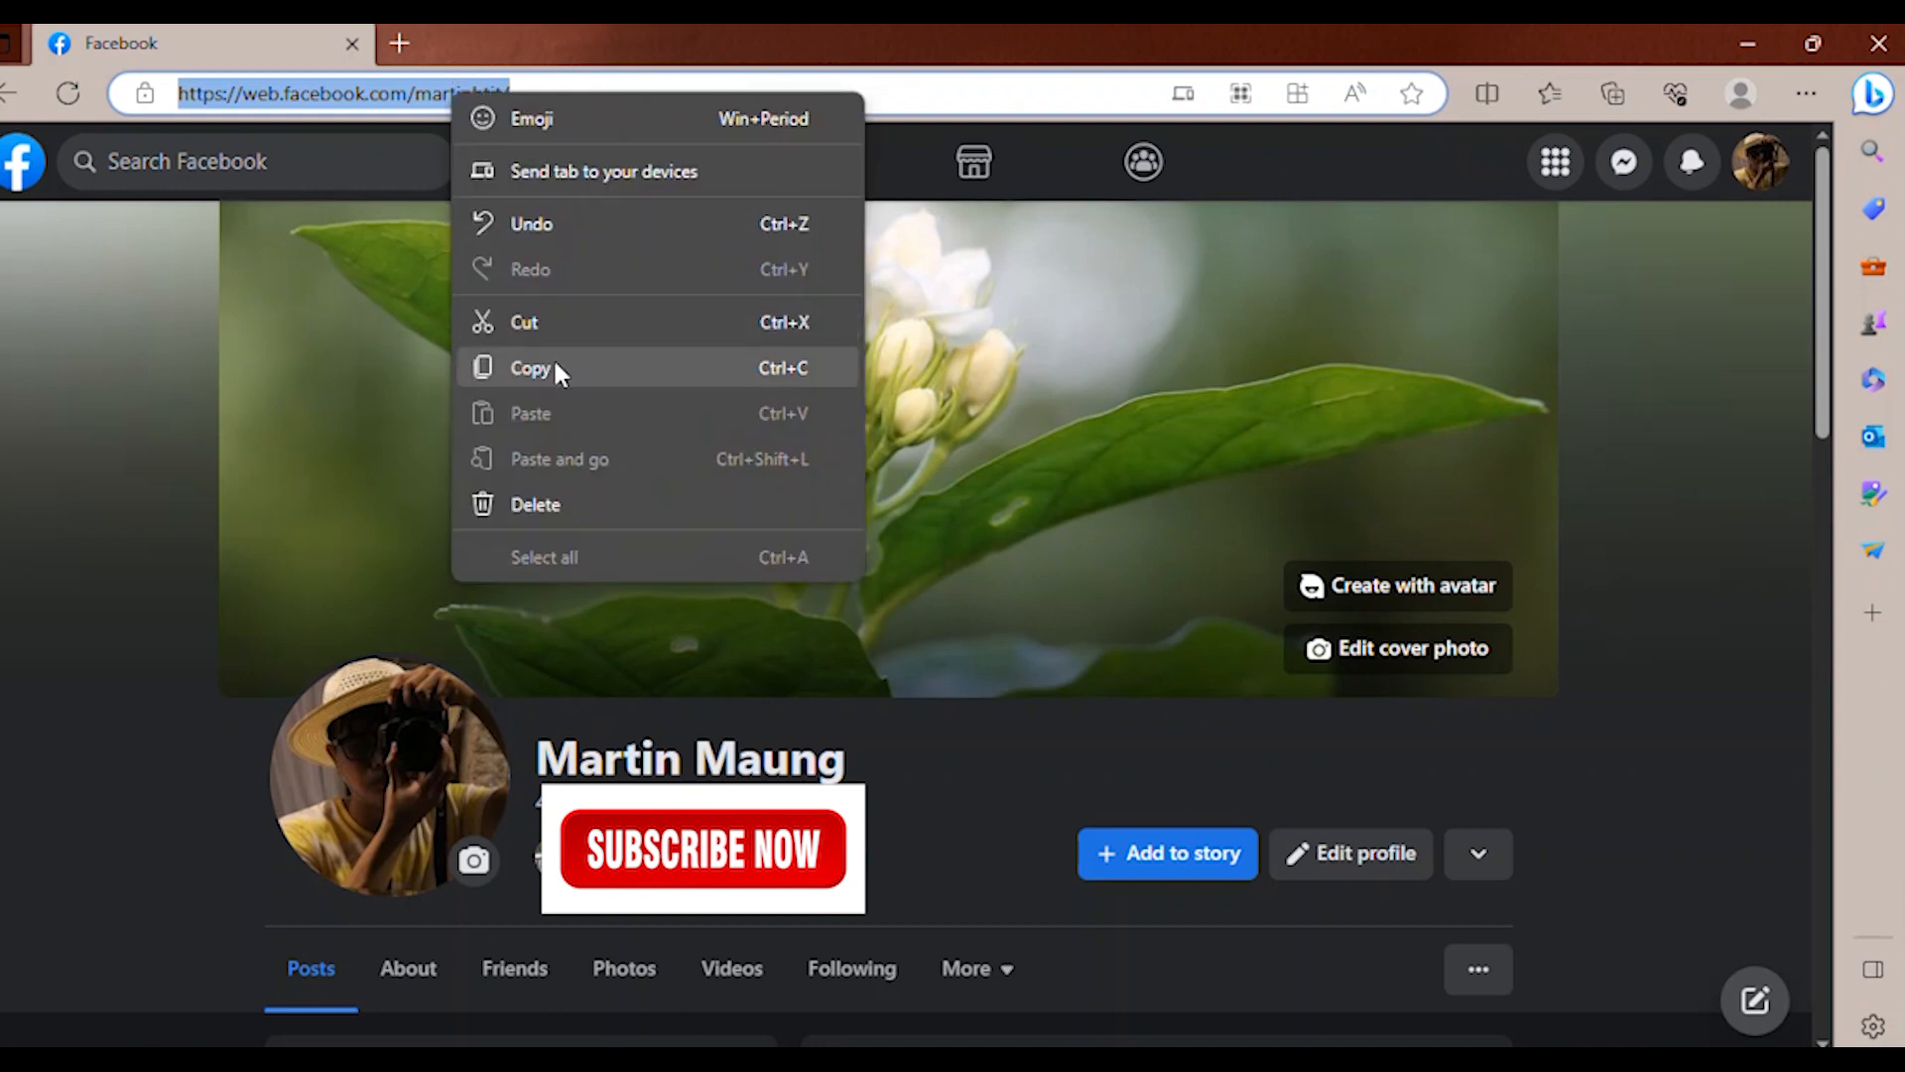
click(532, 367)
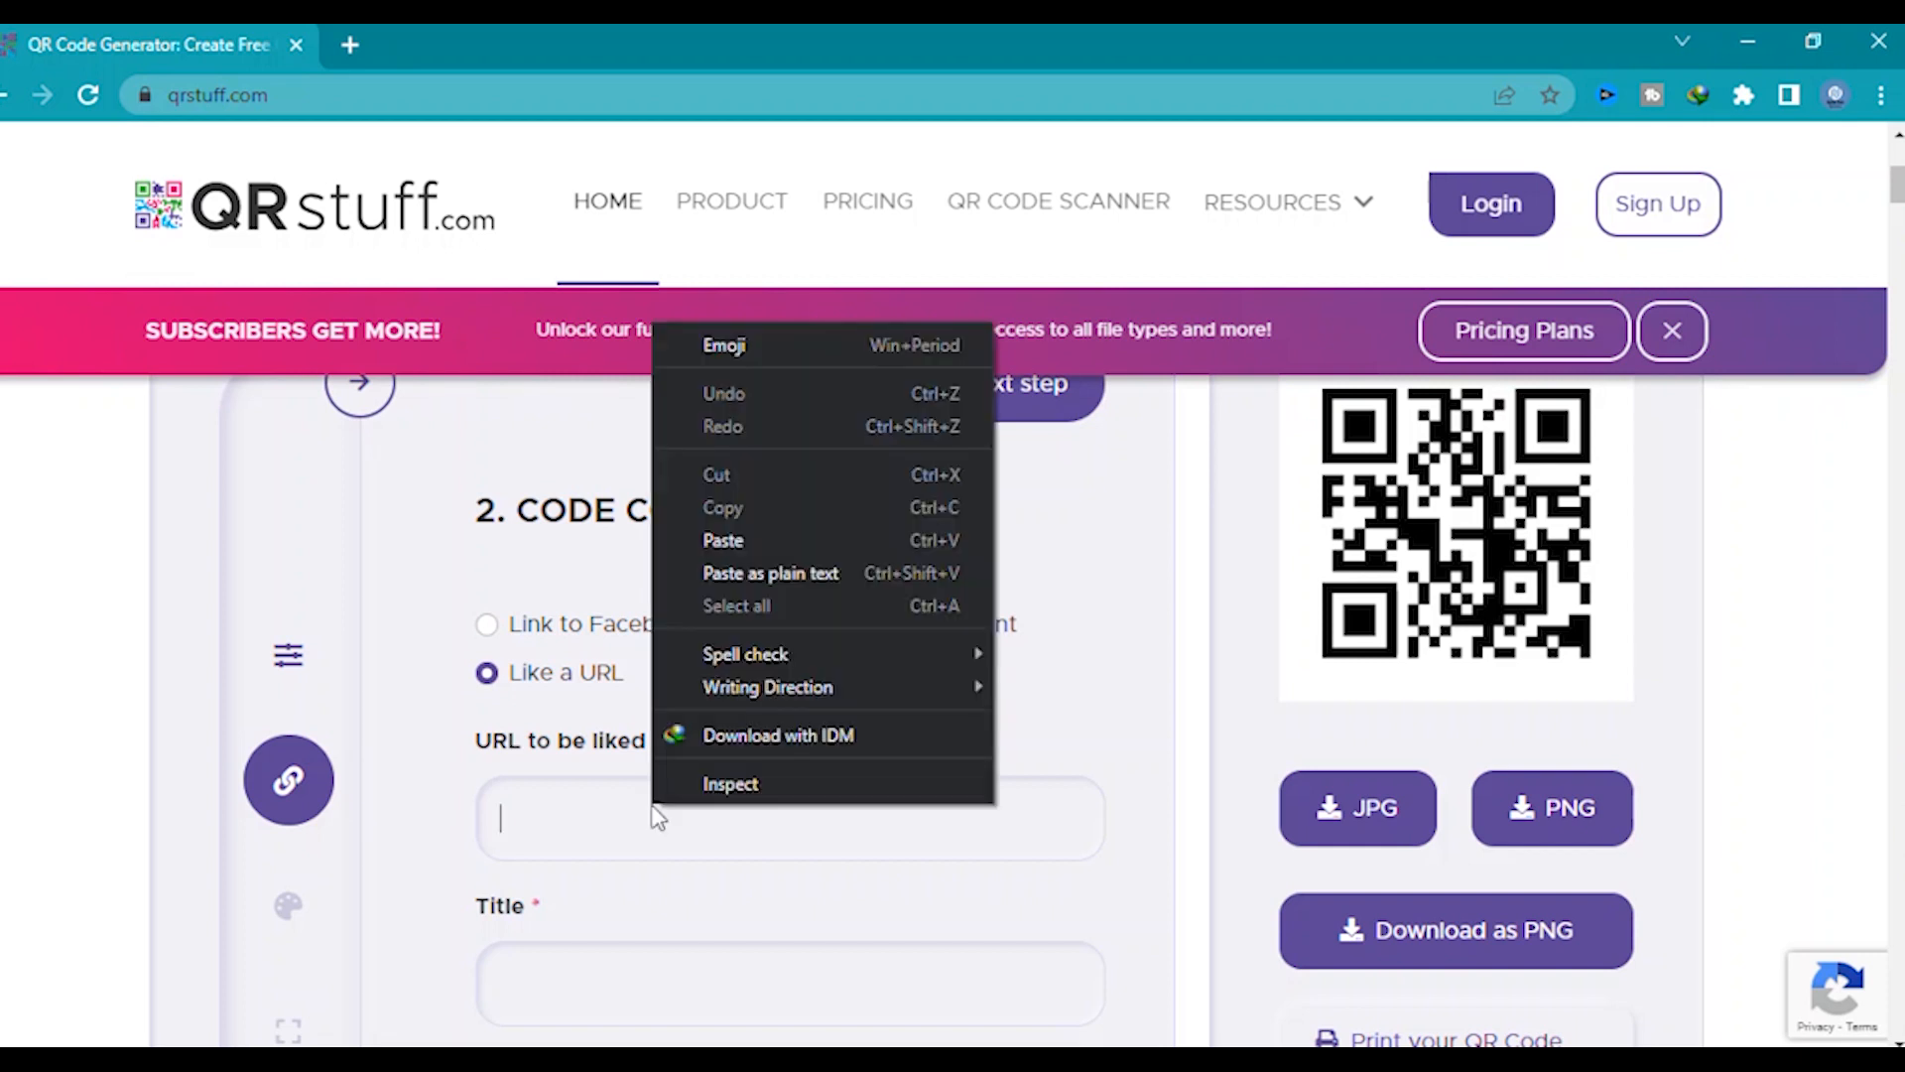
Step: Paste the profile link, title the code 'NyiZaw Tech' and continue to Look & Feel
click(723, 539)
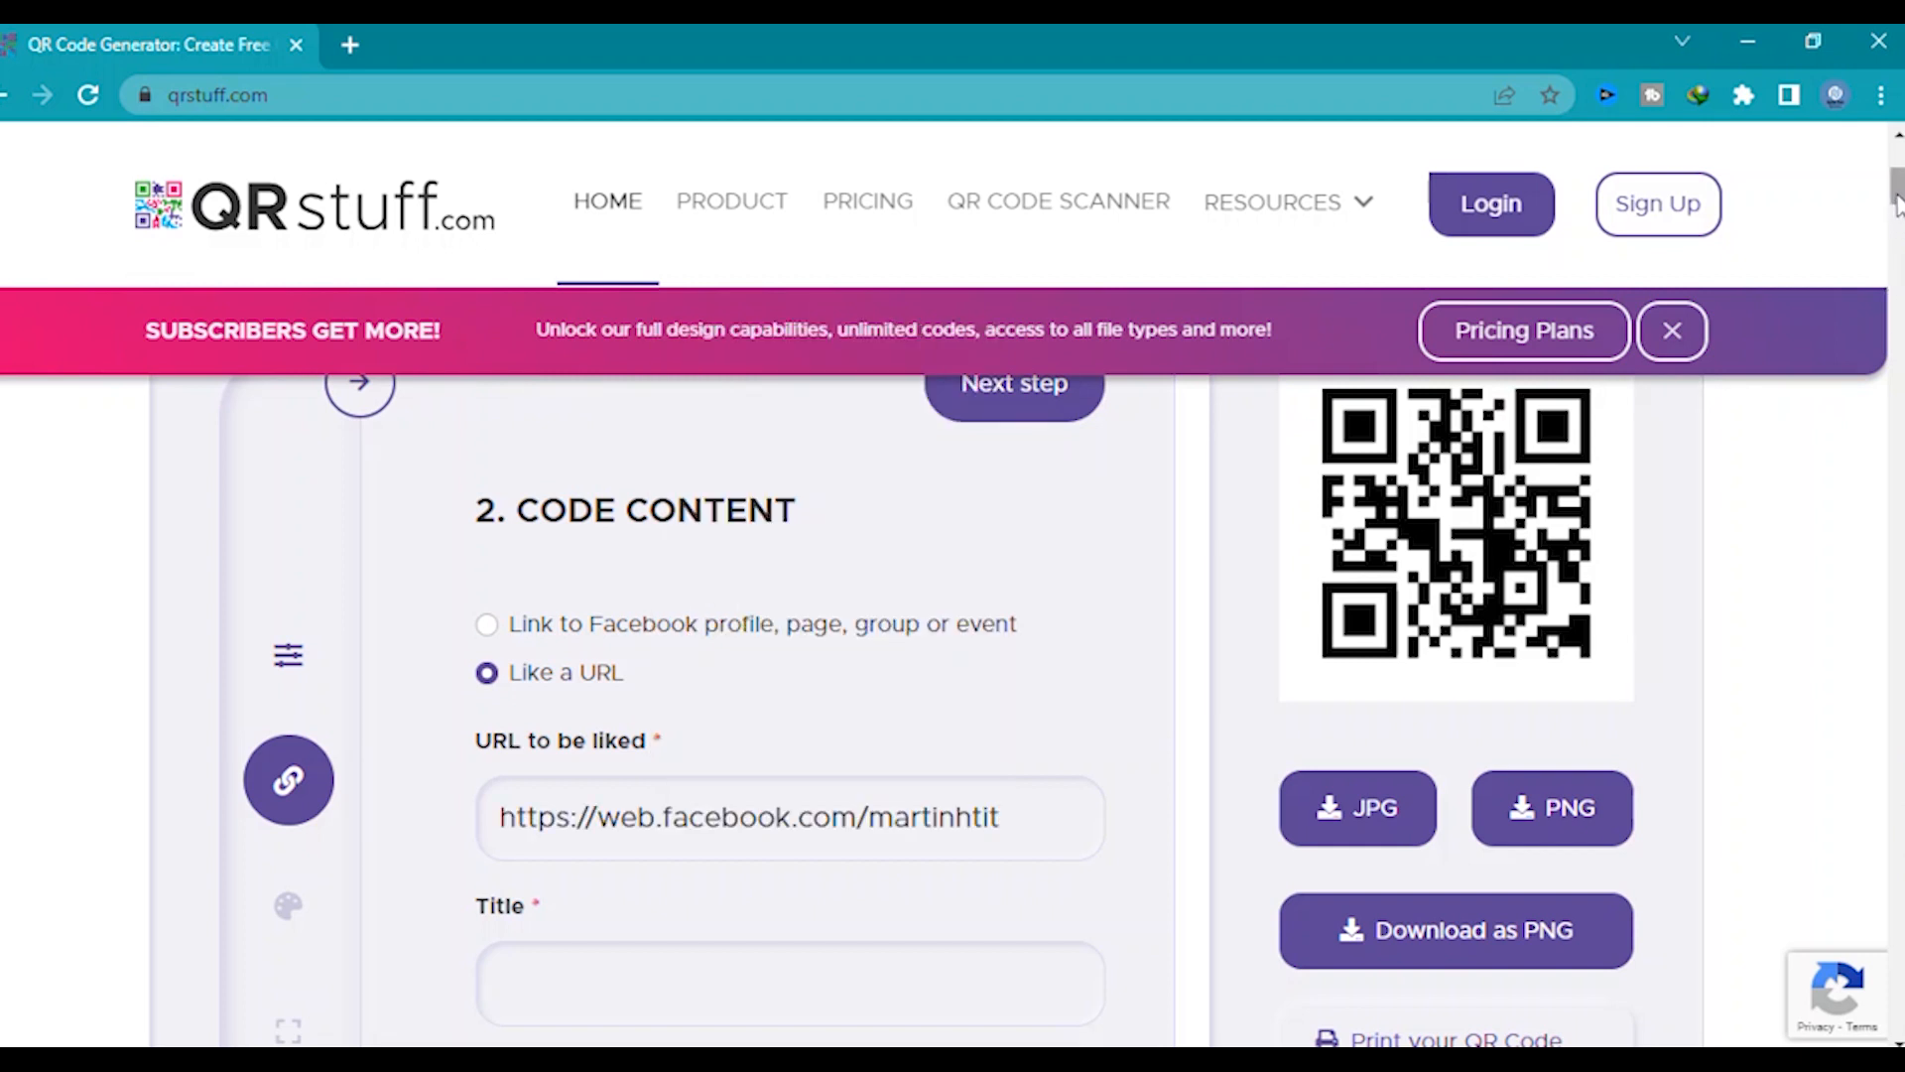
text(NyiZaw Tech)
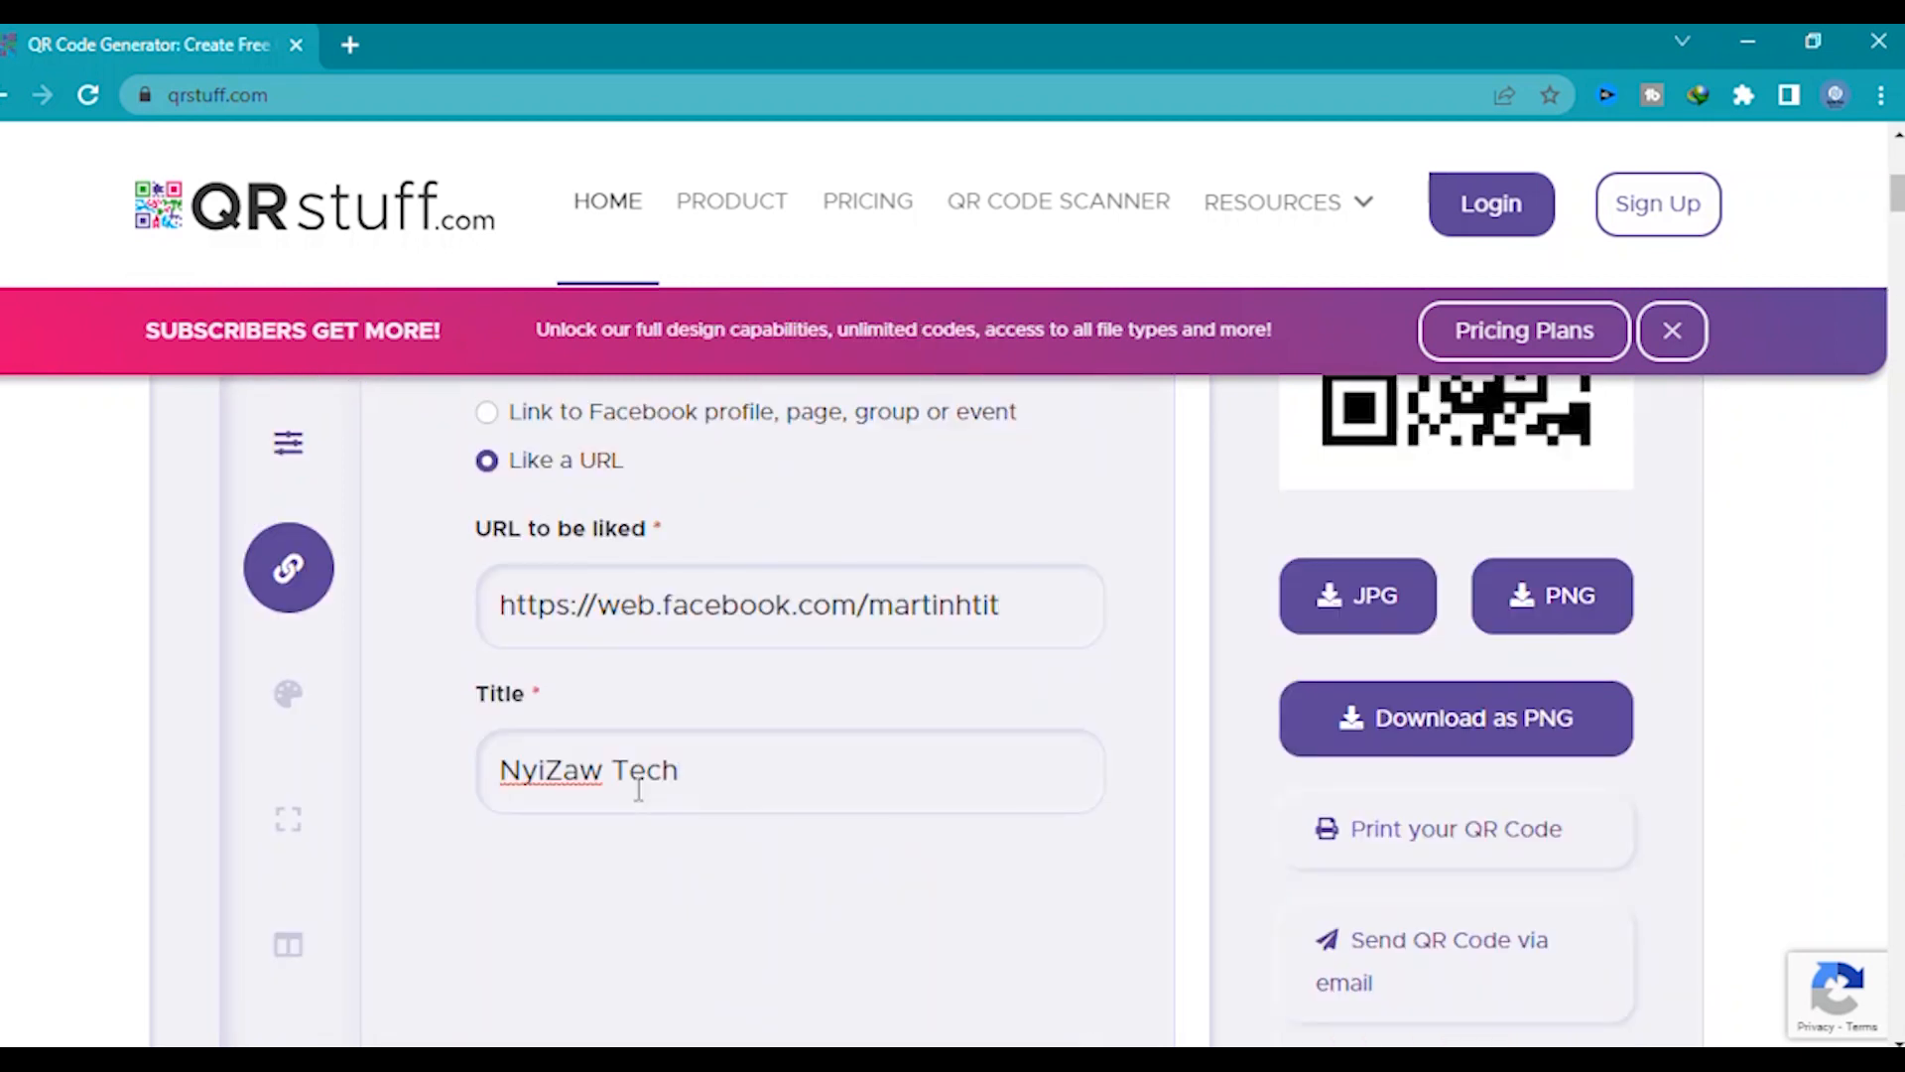
scroll(down, 3)
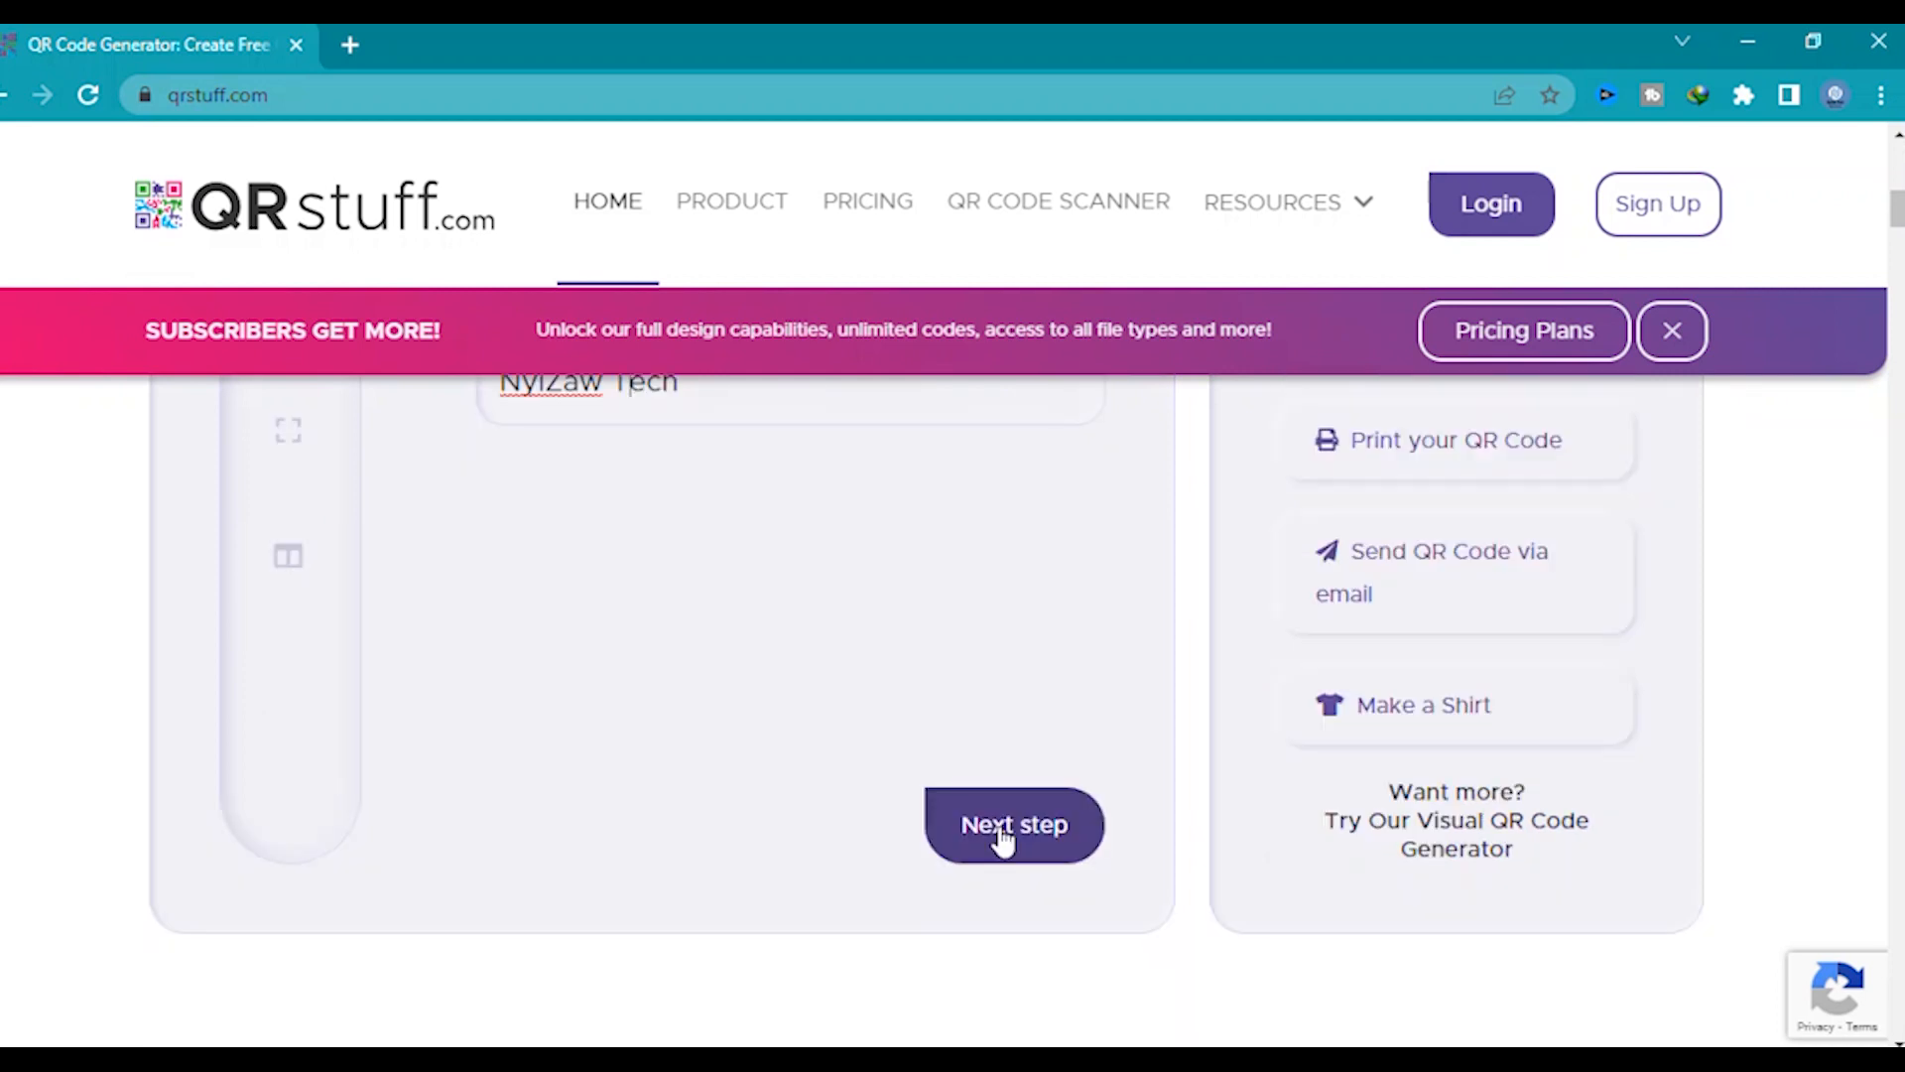
click(1014, 823)
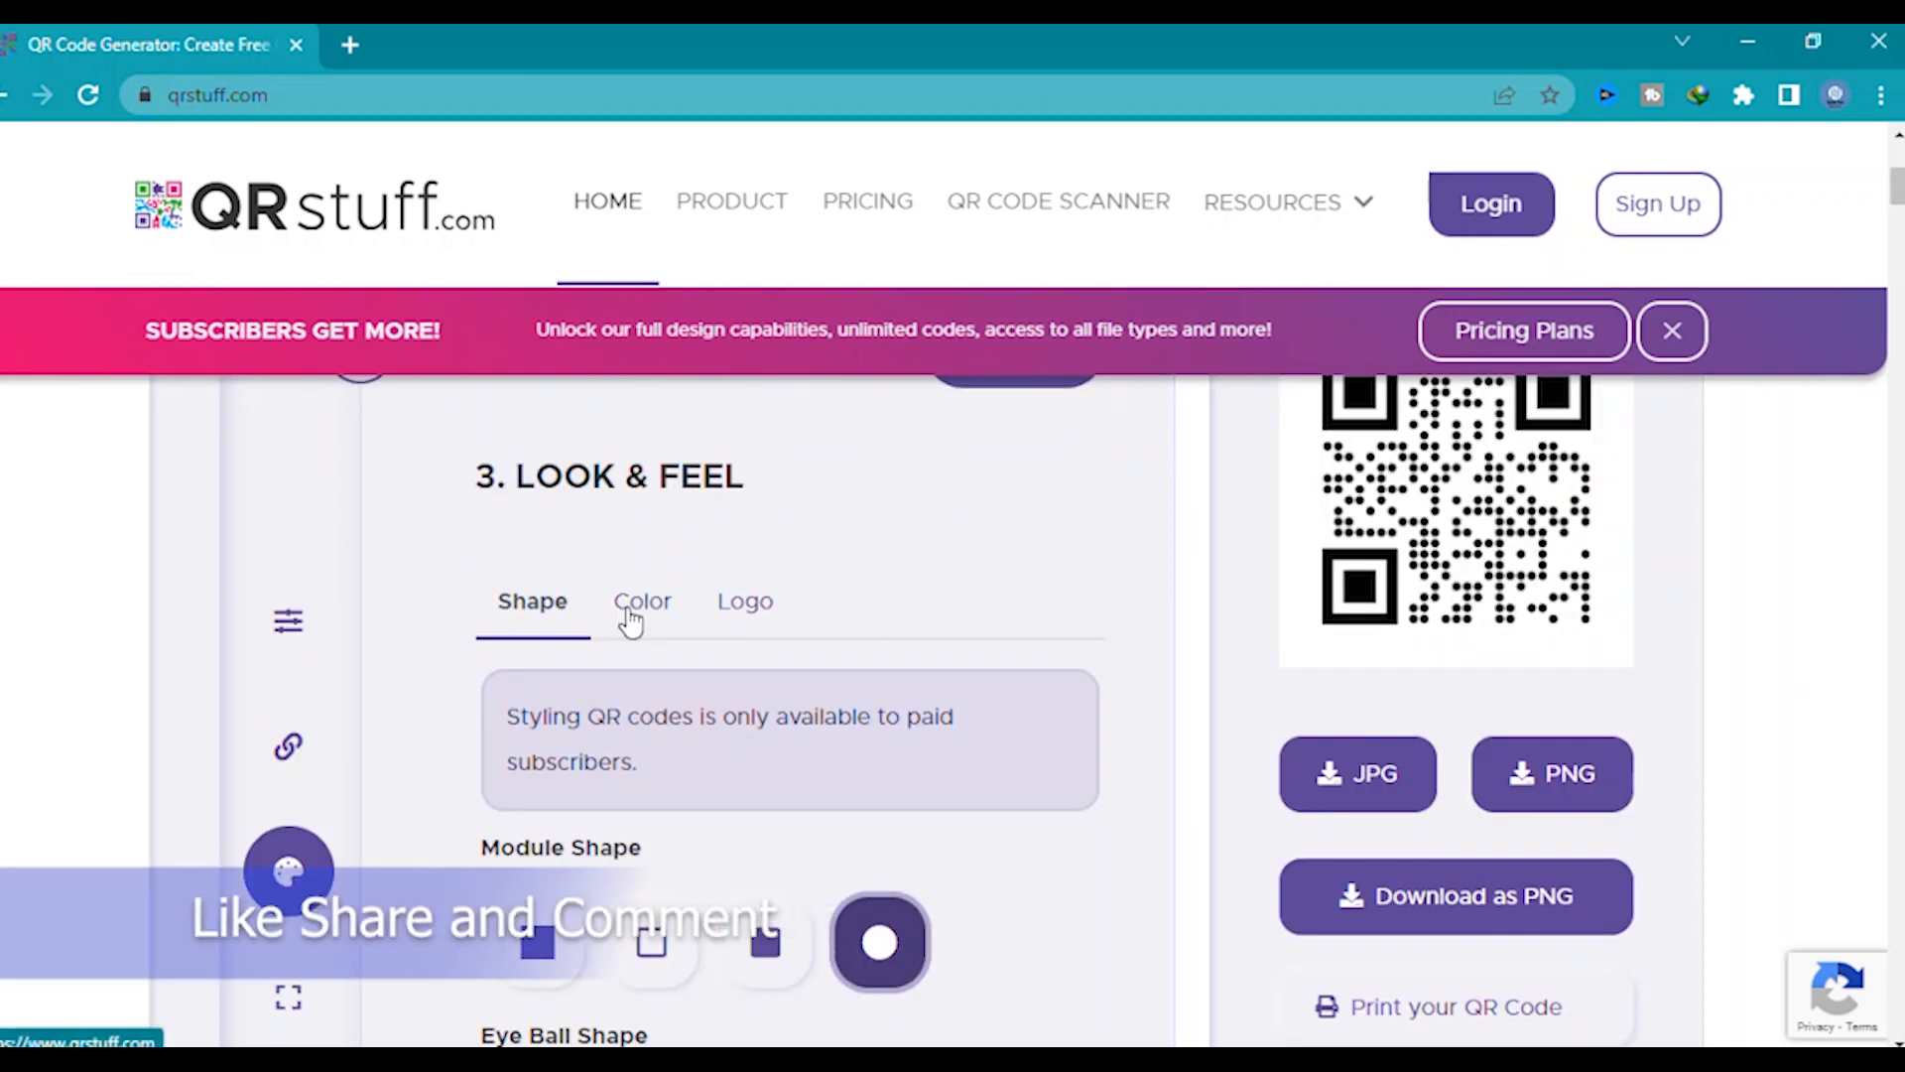
Step: Apply a colour preset from the Color settings to style the QR code
click(641, 600)
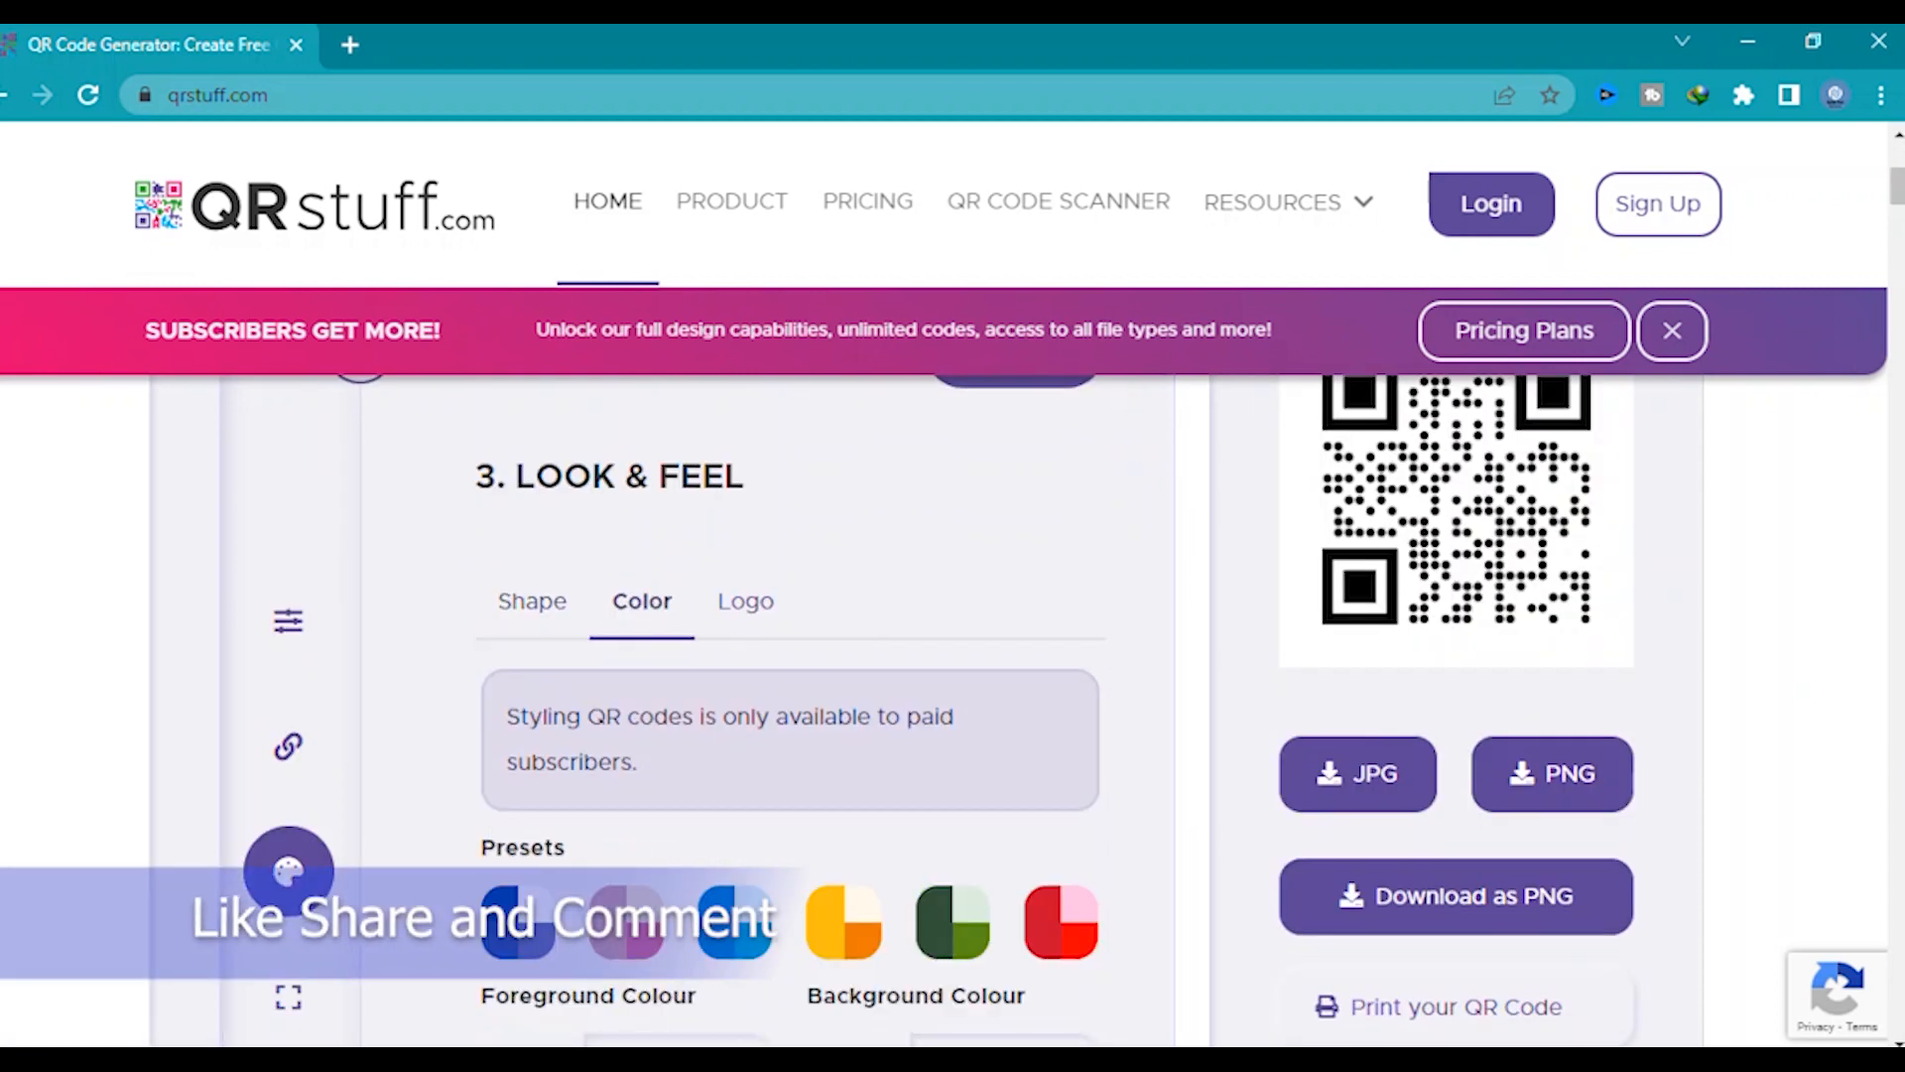
scroll(down, 3)
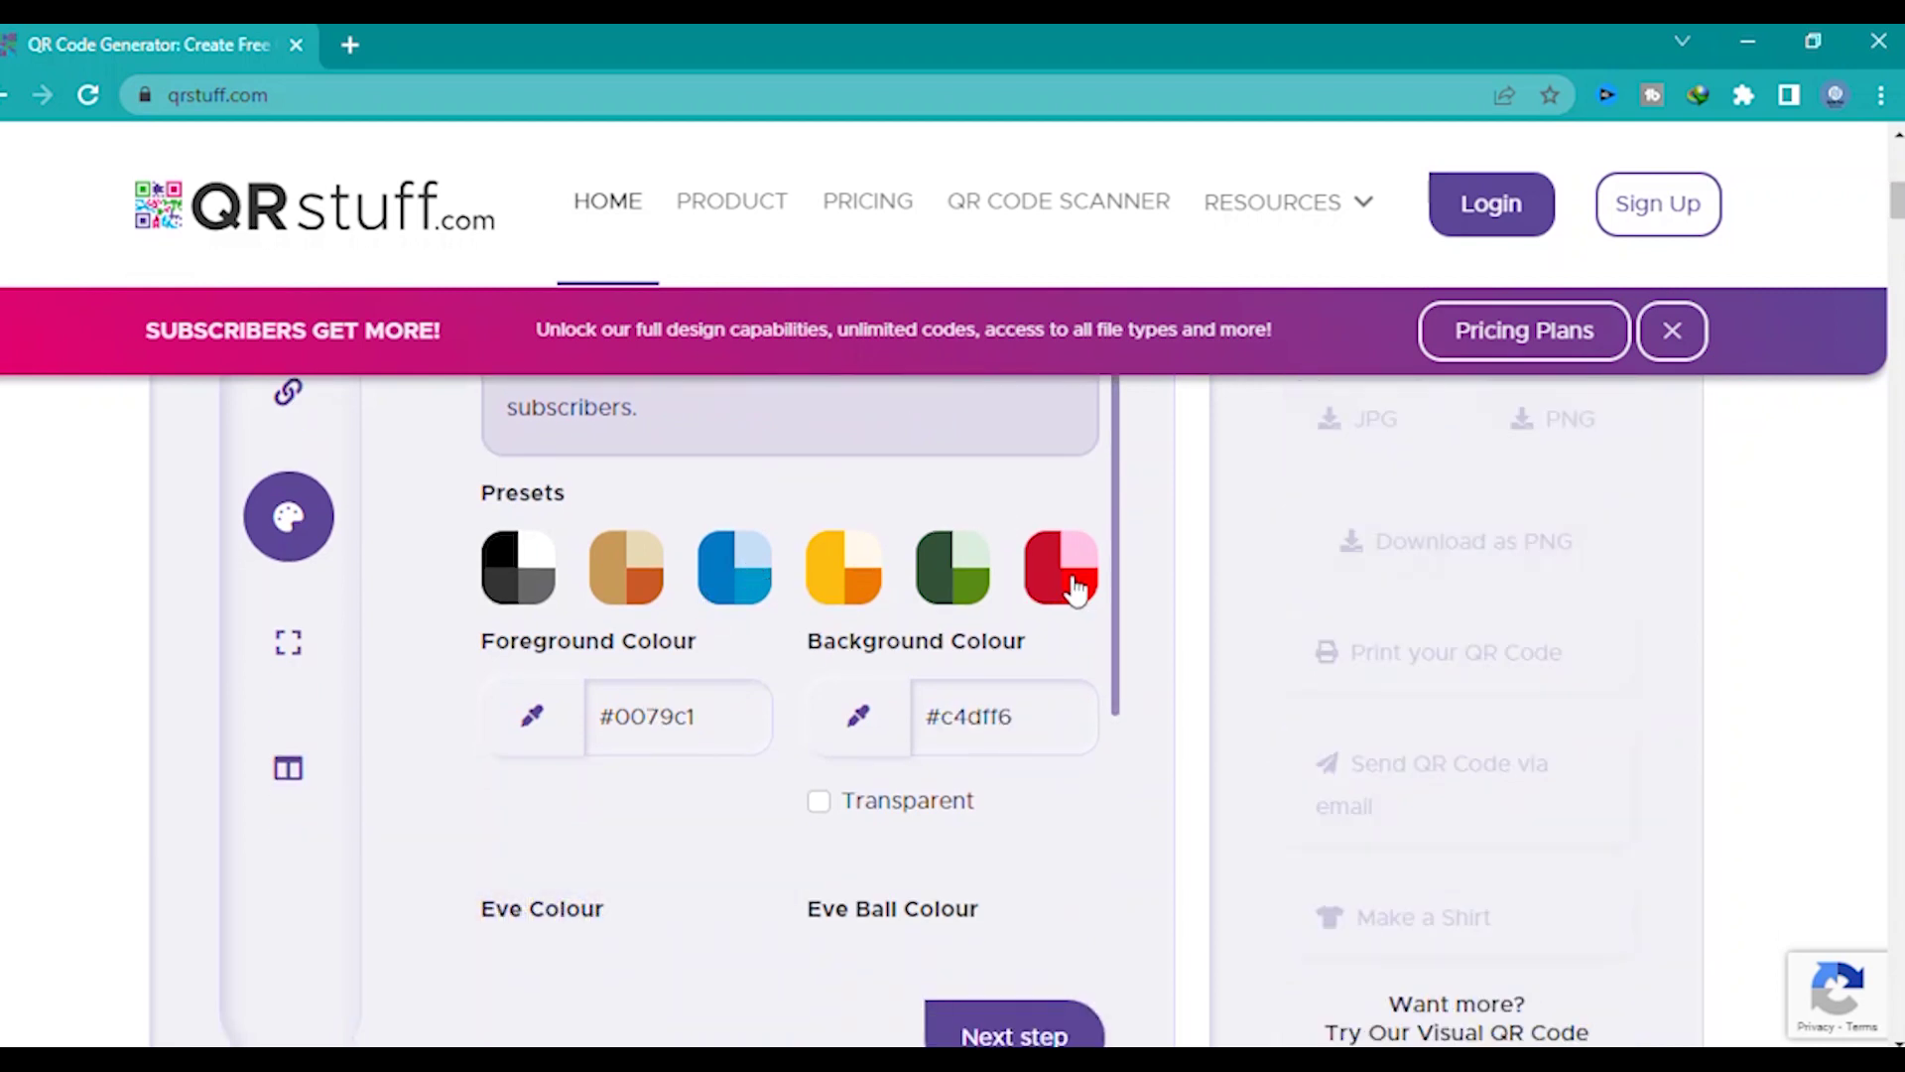
click(1060, 568)
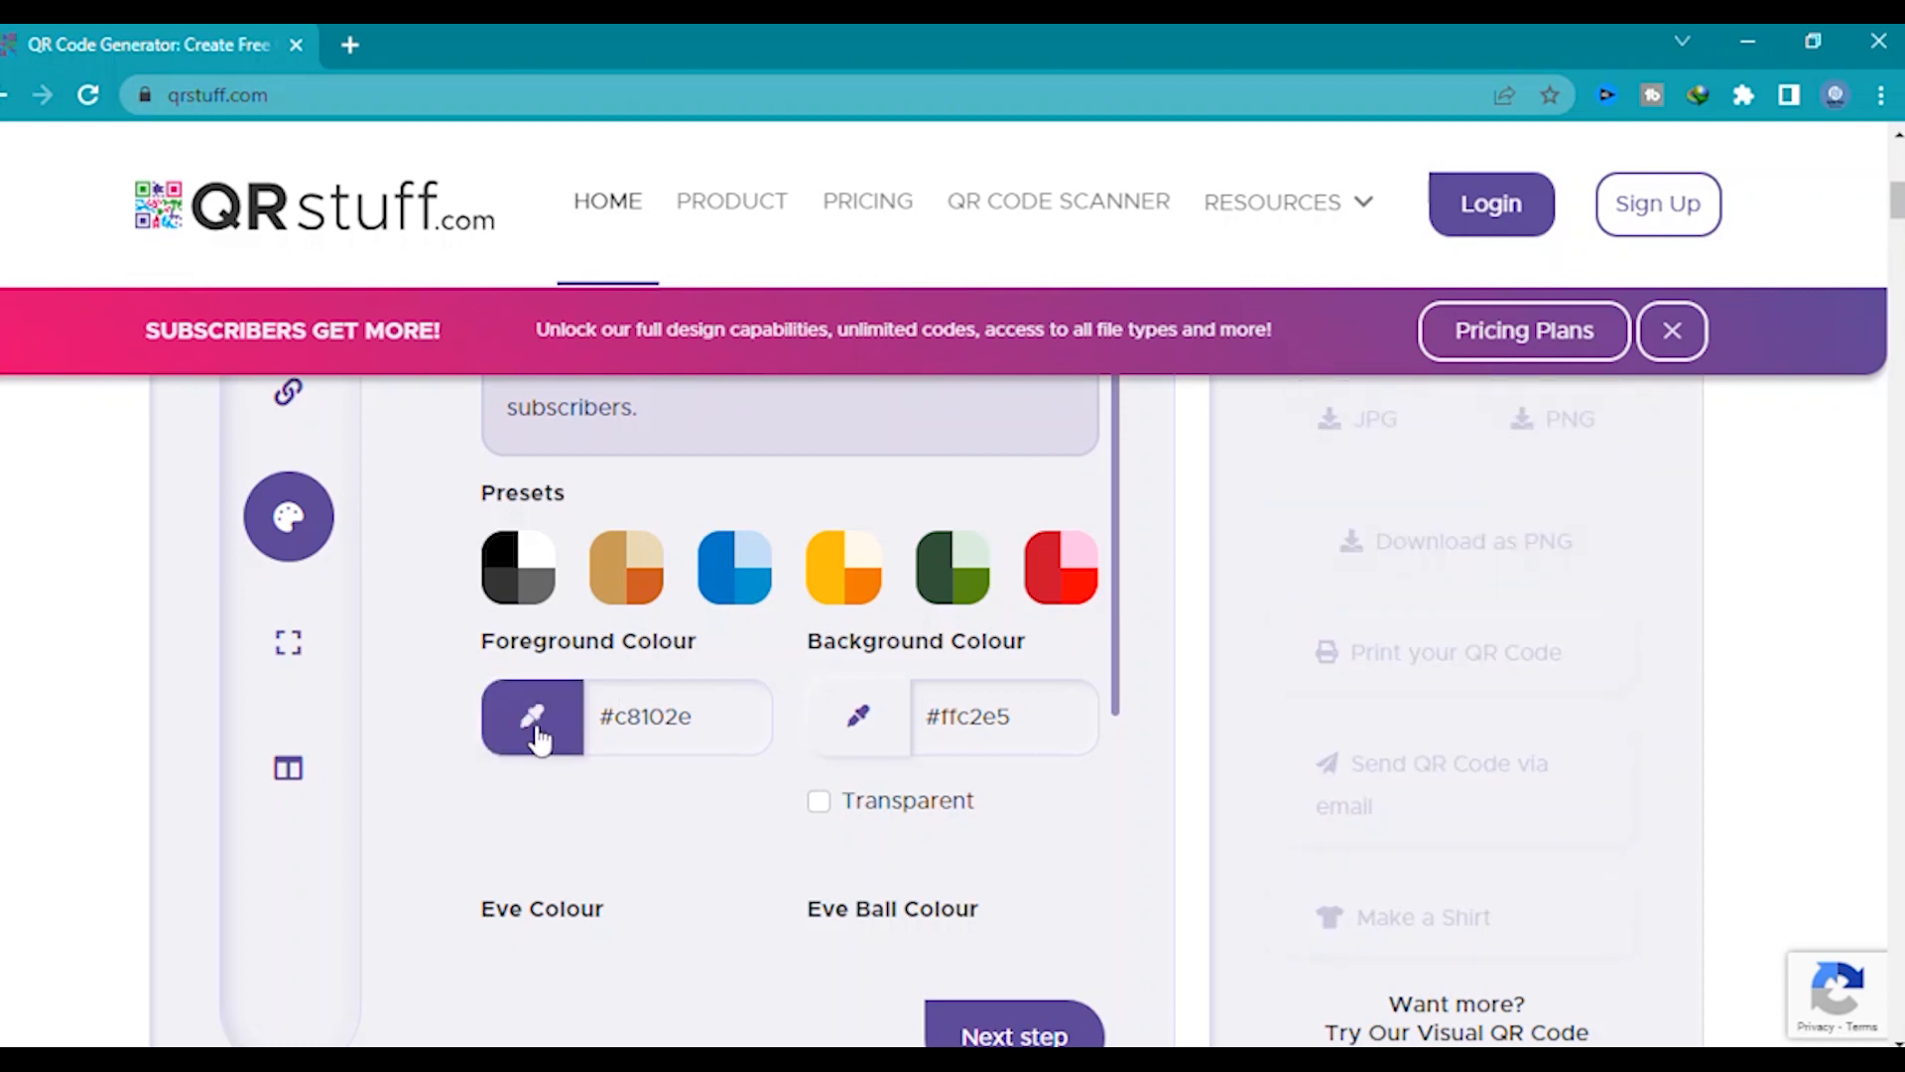
click(532, 716)
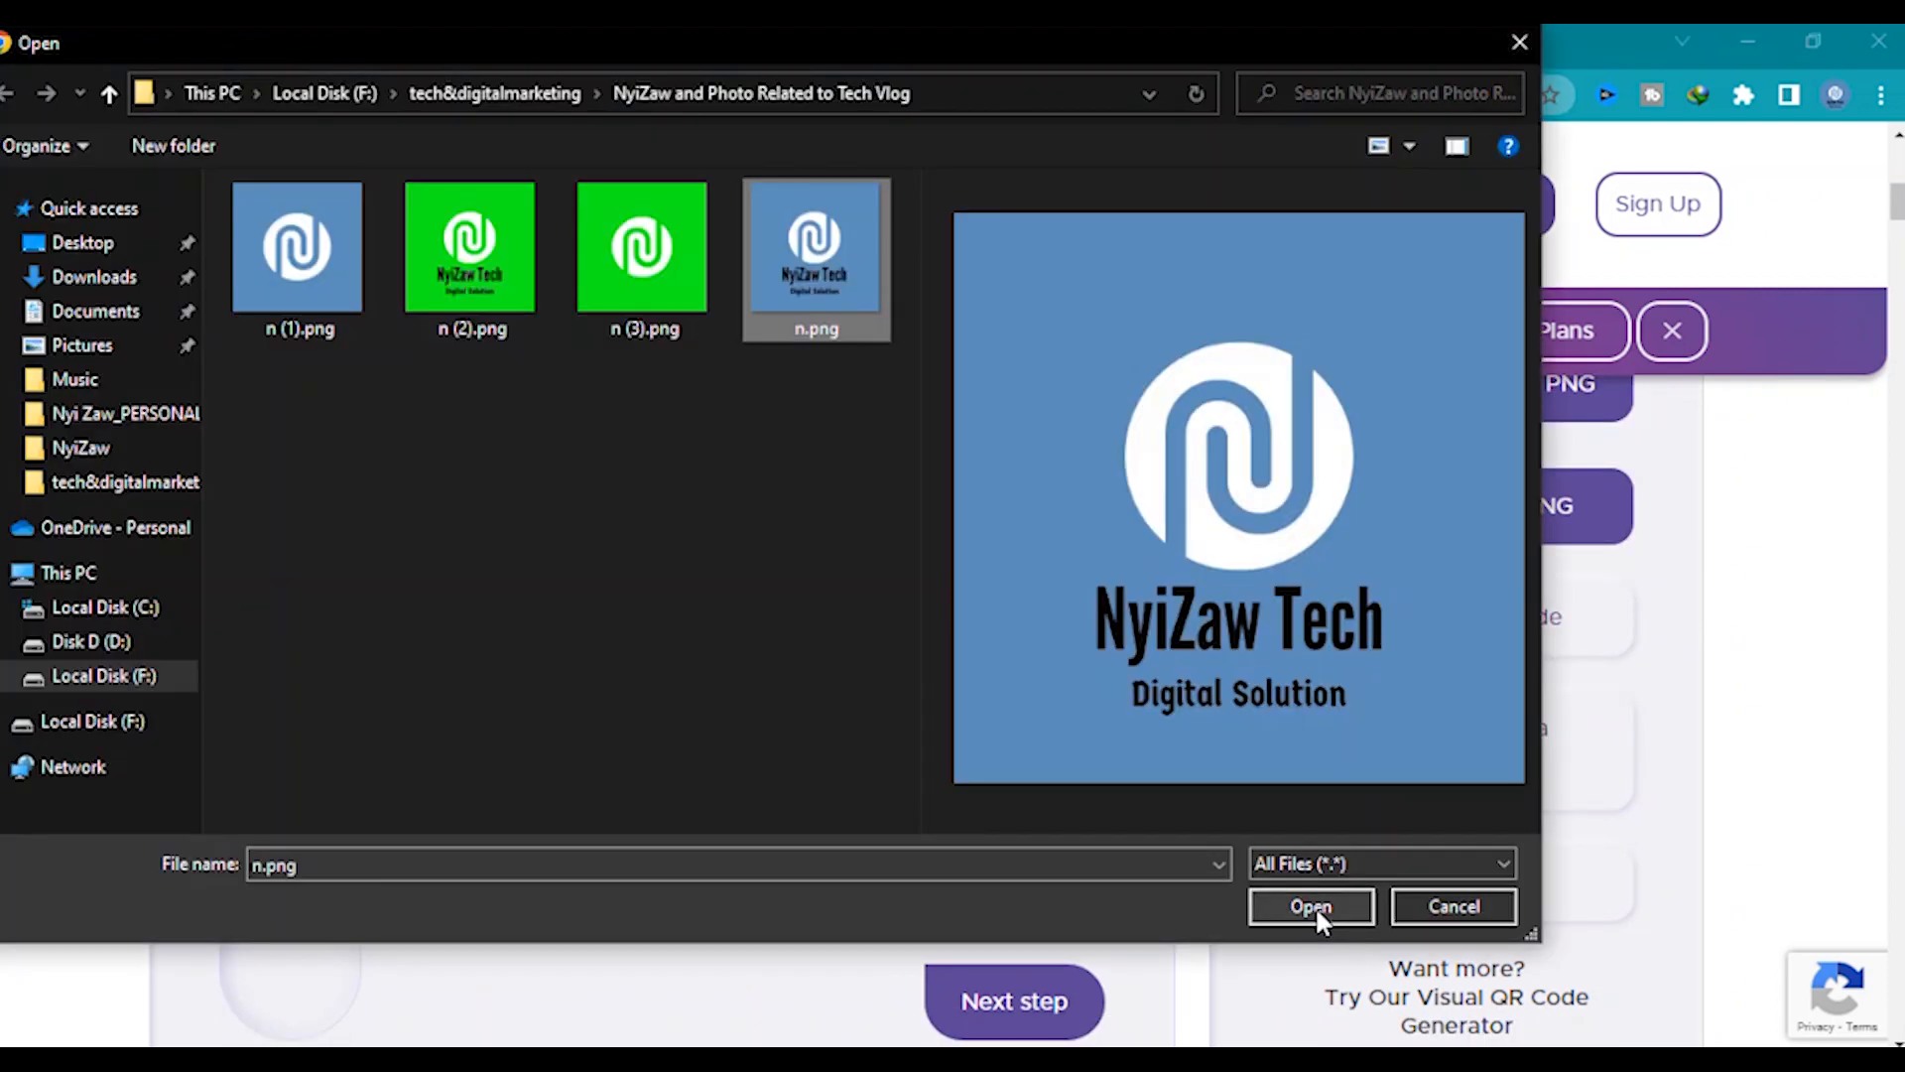
Step: Upload the n.png brand logo for the centre of the QR code
click(1312, 907)
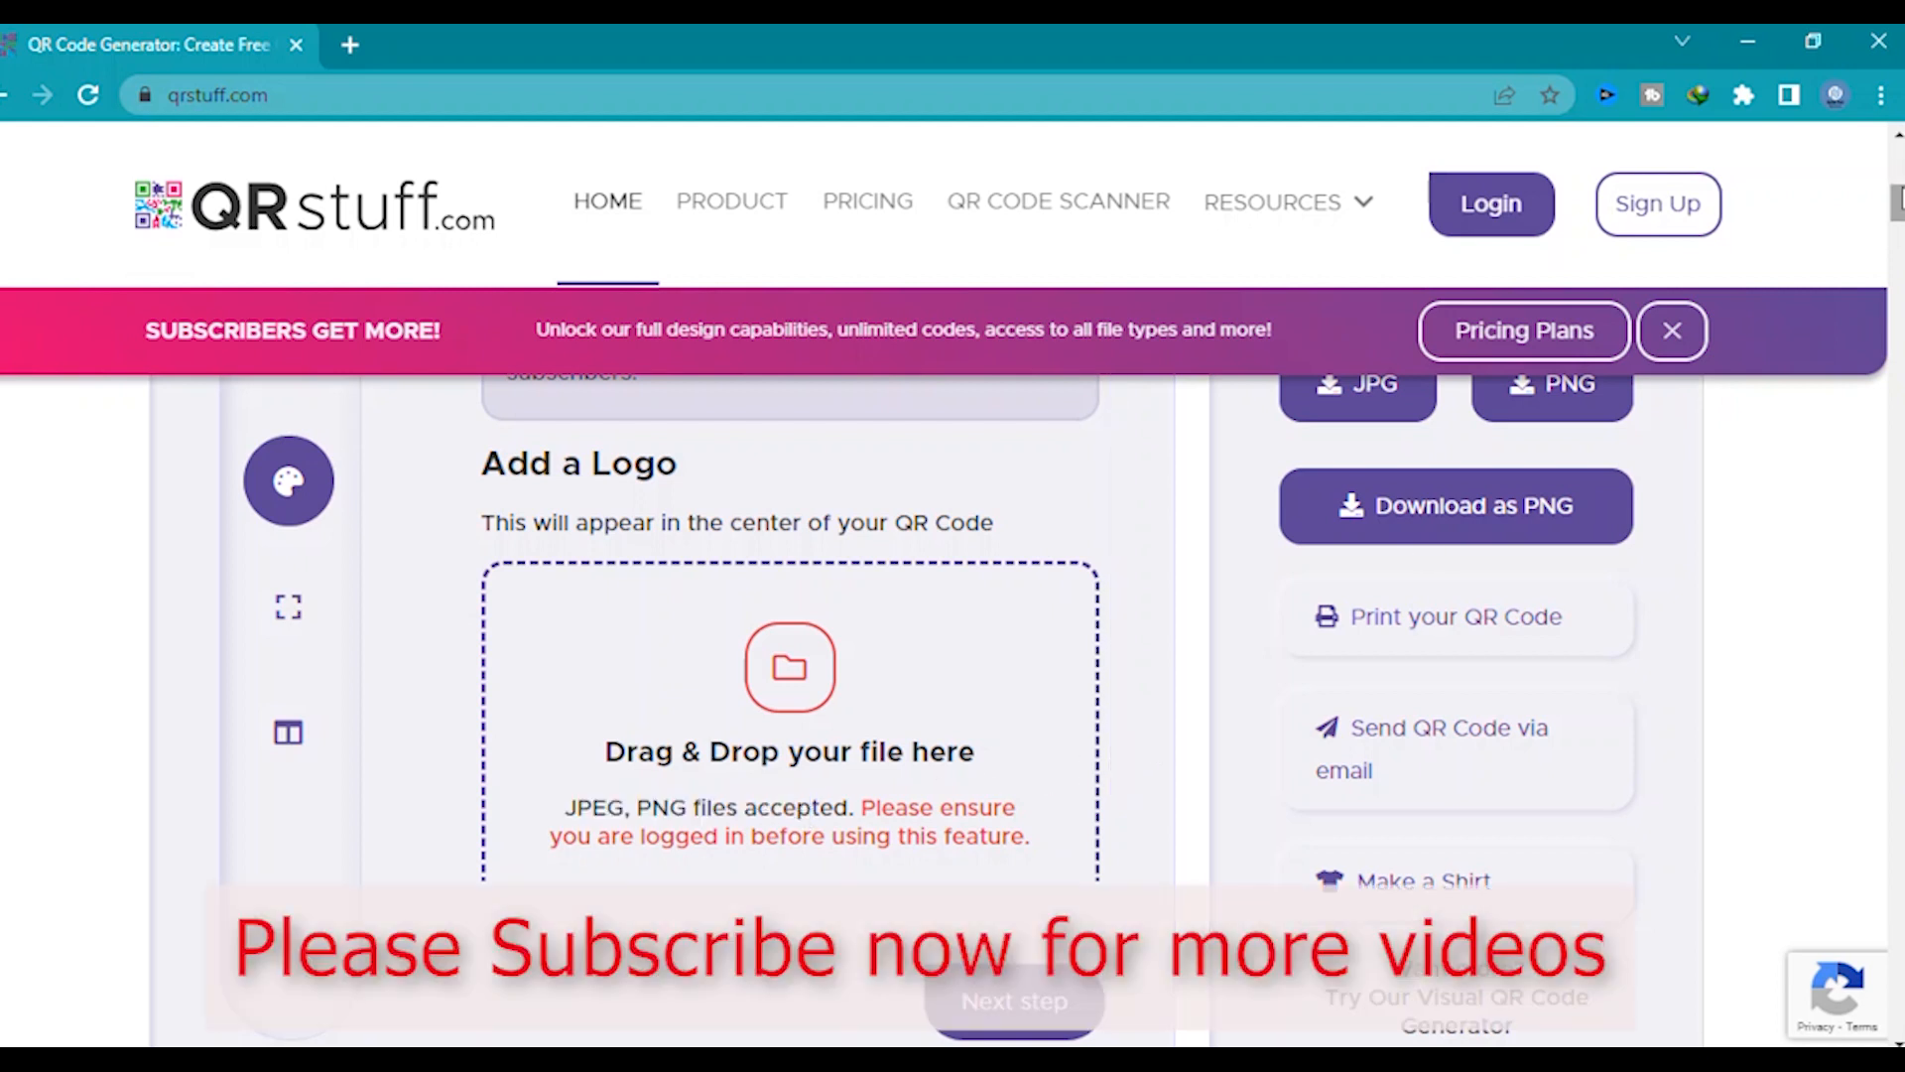
scroll(down, 3)
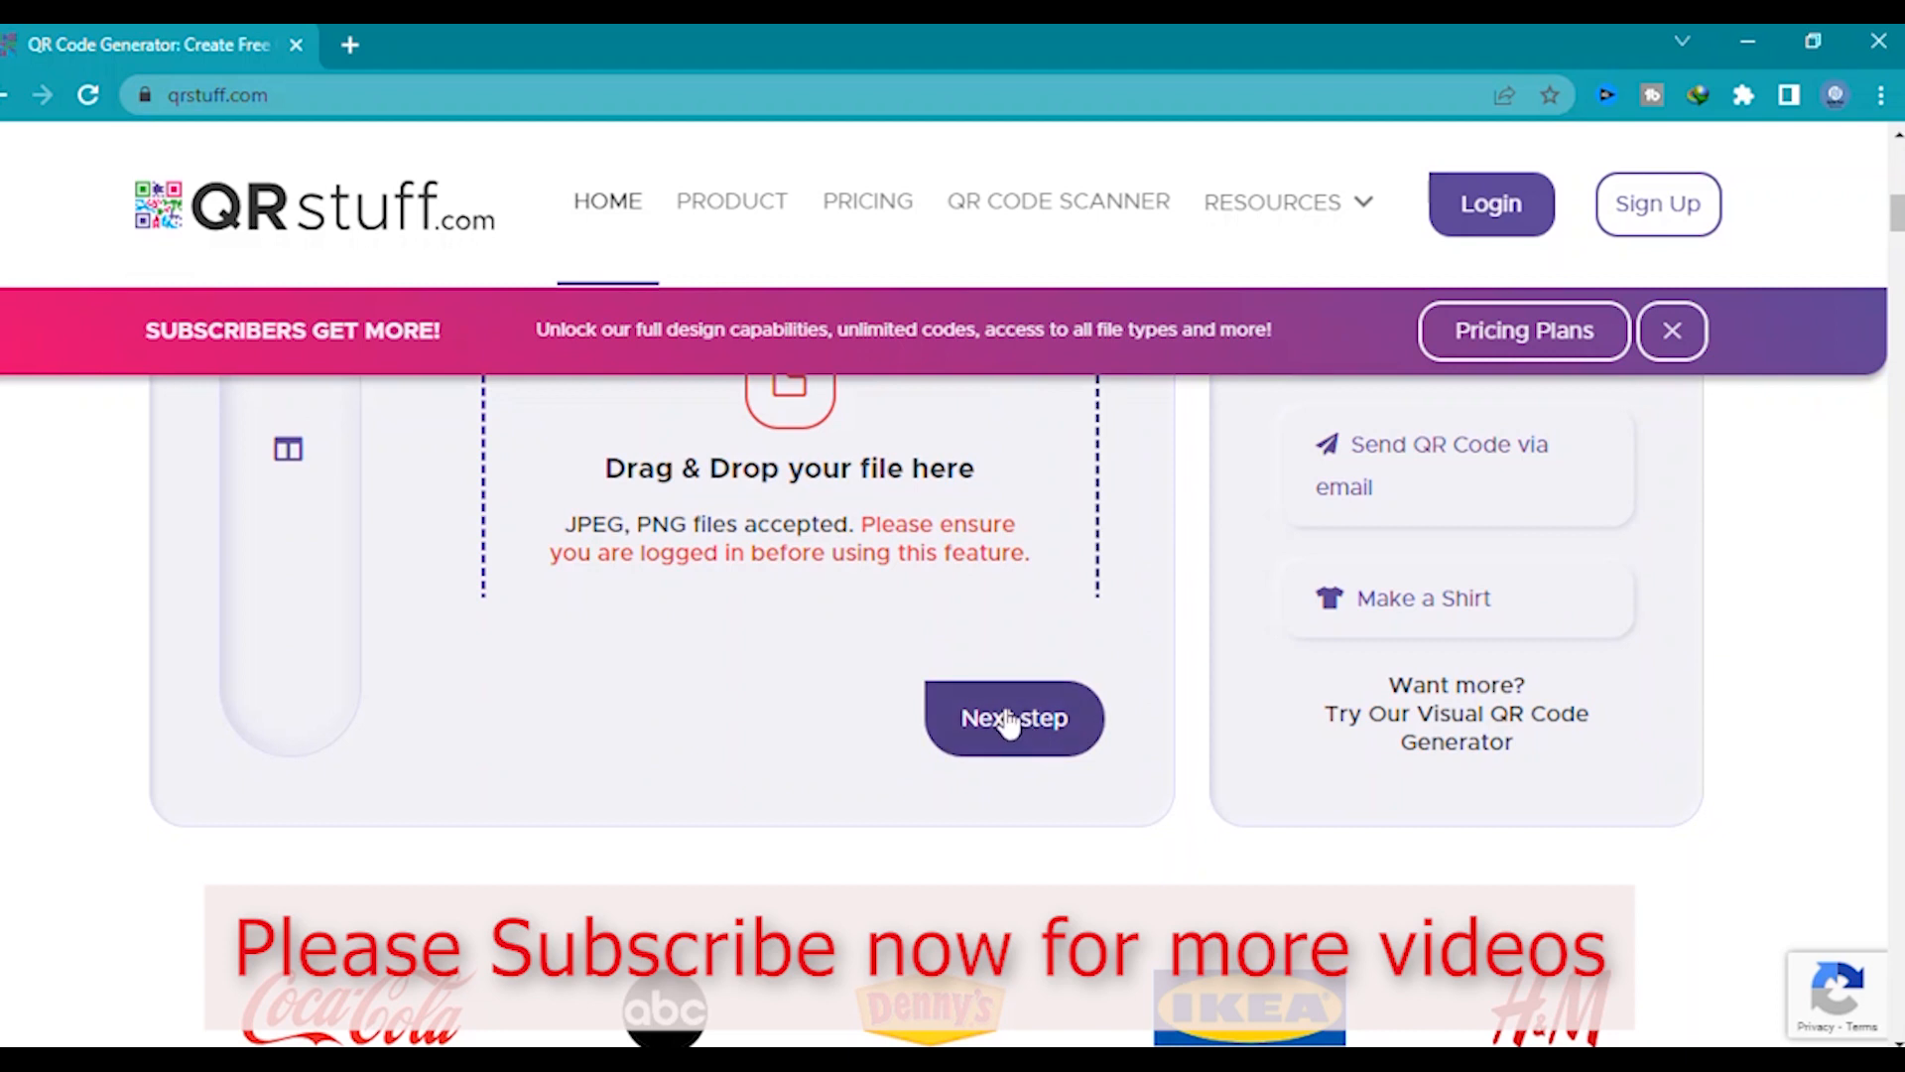
Step: Keep the 400 px, 72 dpi PNG format and set error correction to Level M (15%)
click(1015, 717)
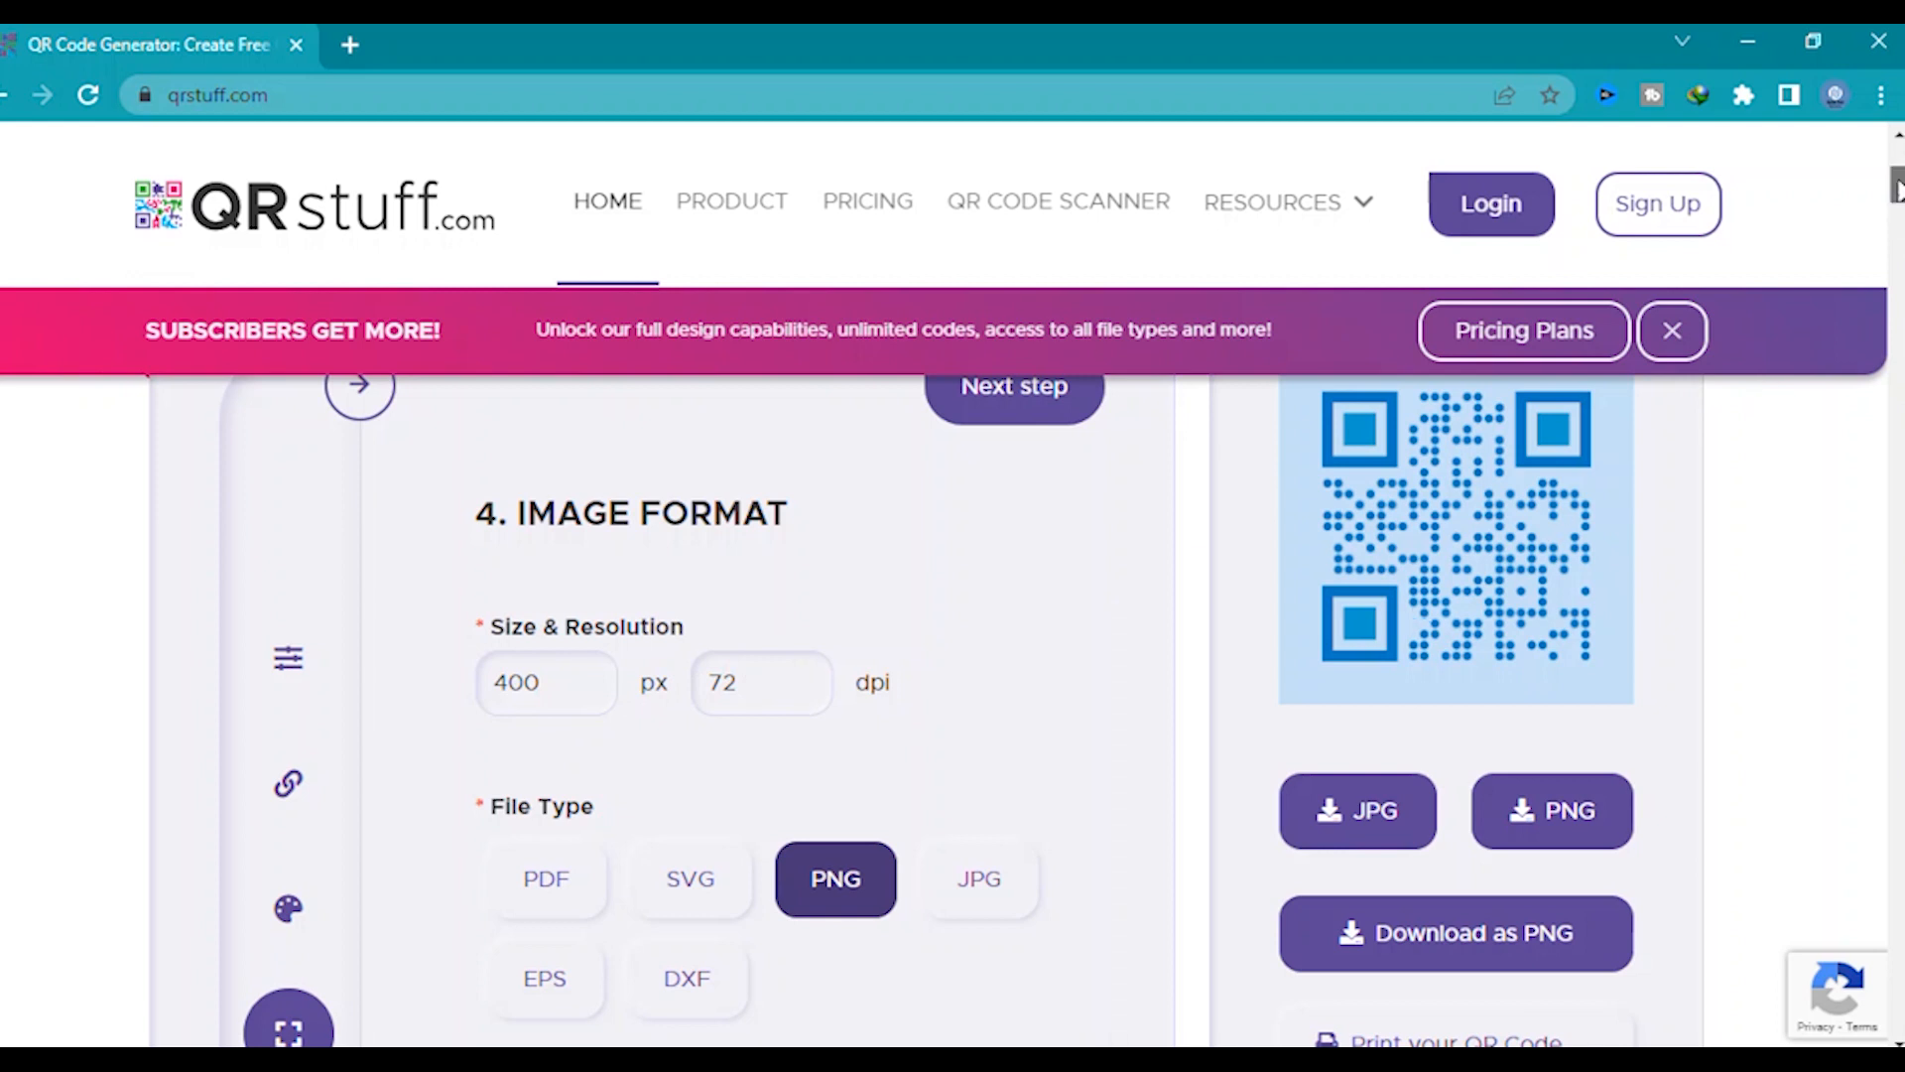
scroll(down, 3)
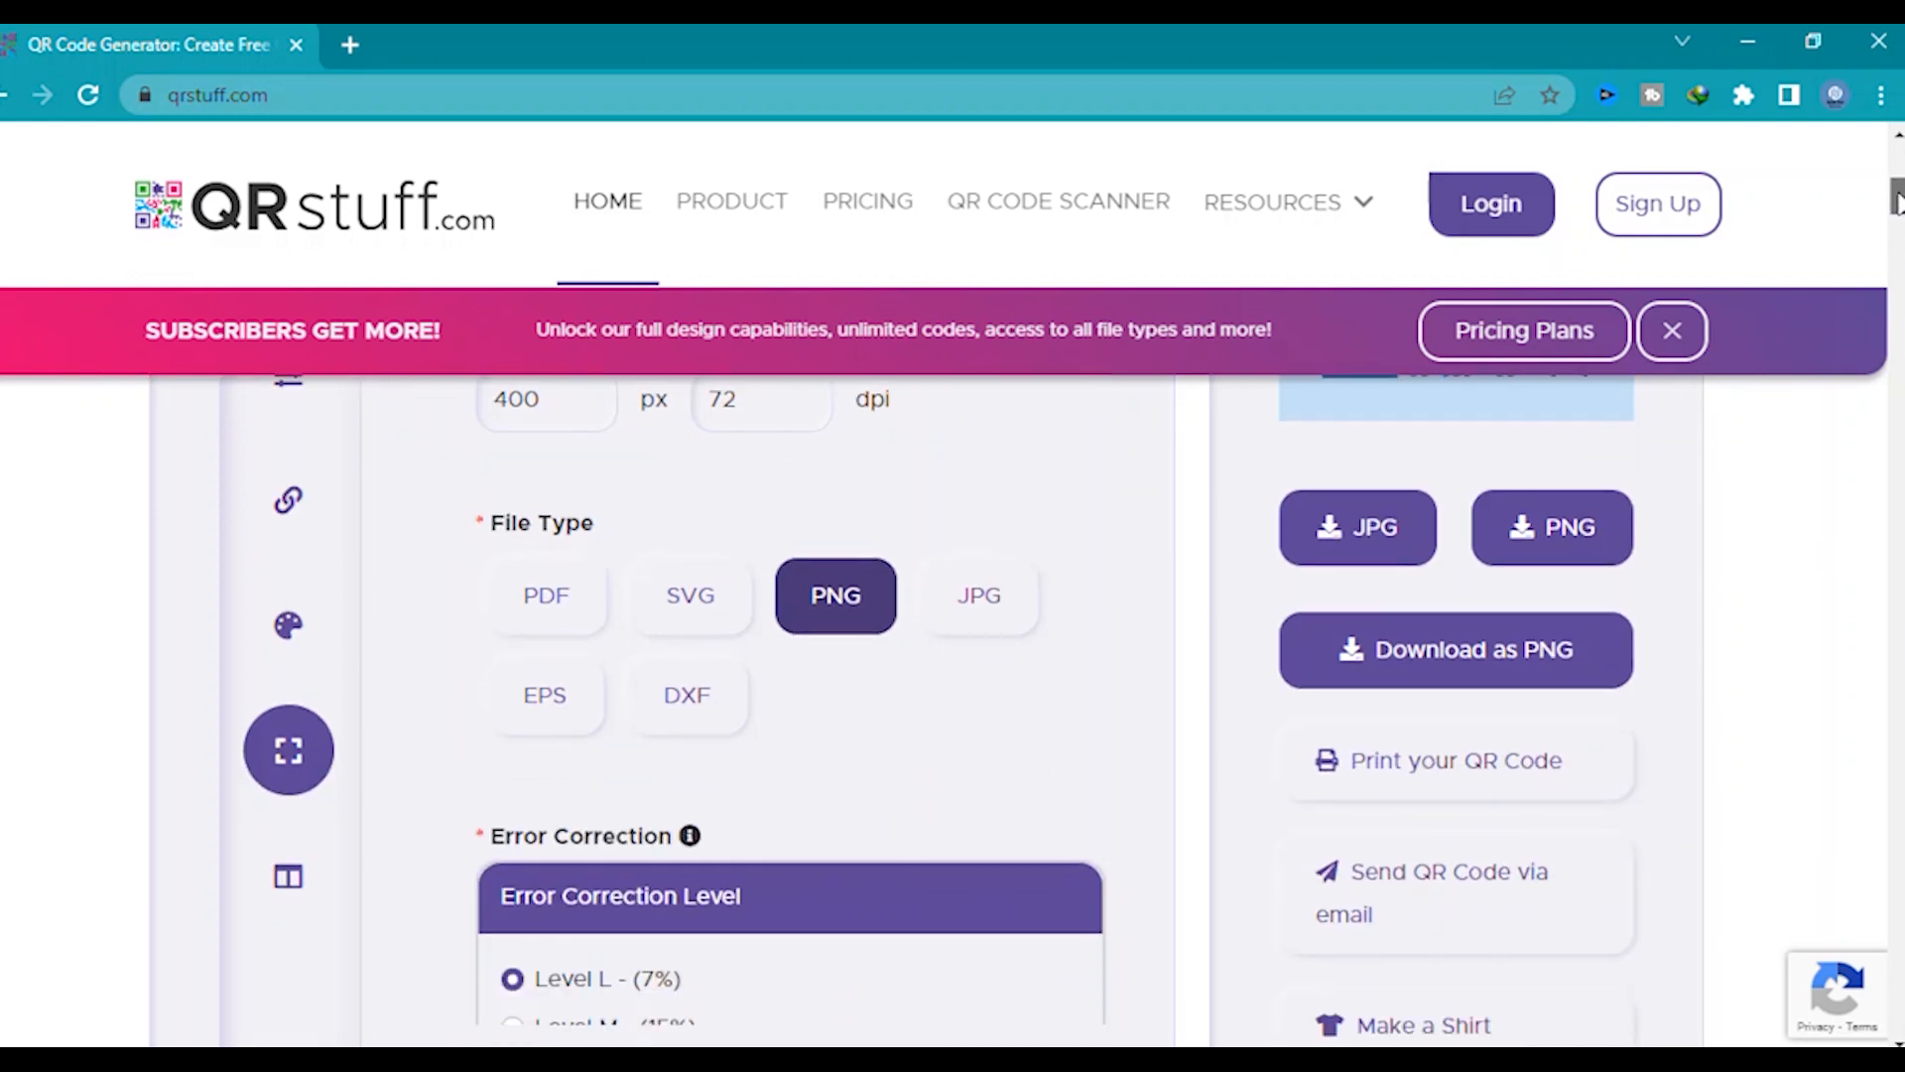
mouse_move(979, 595)
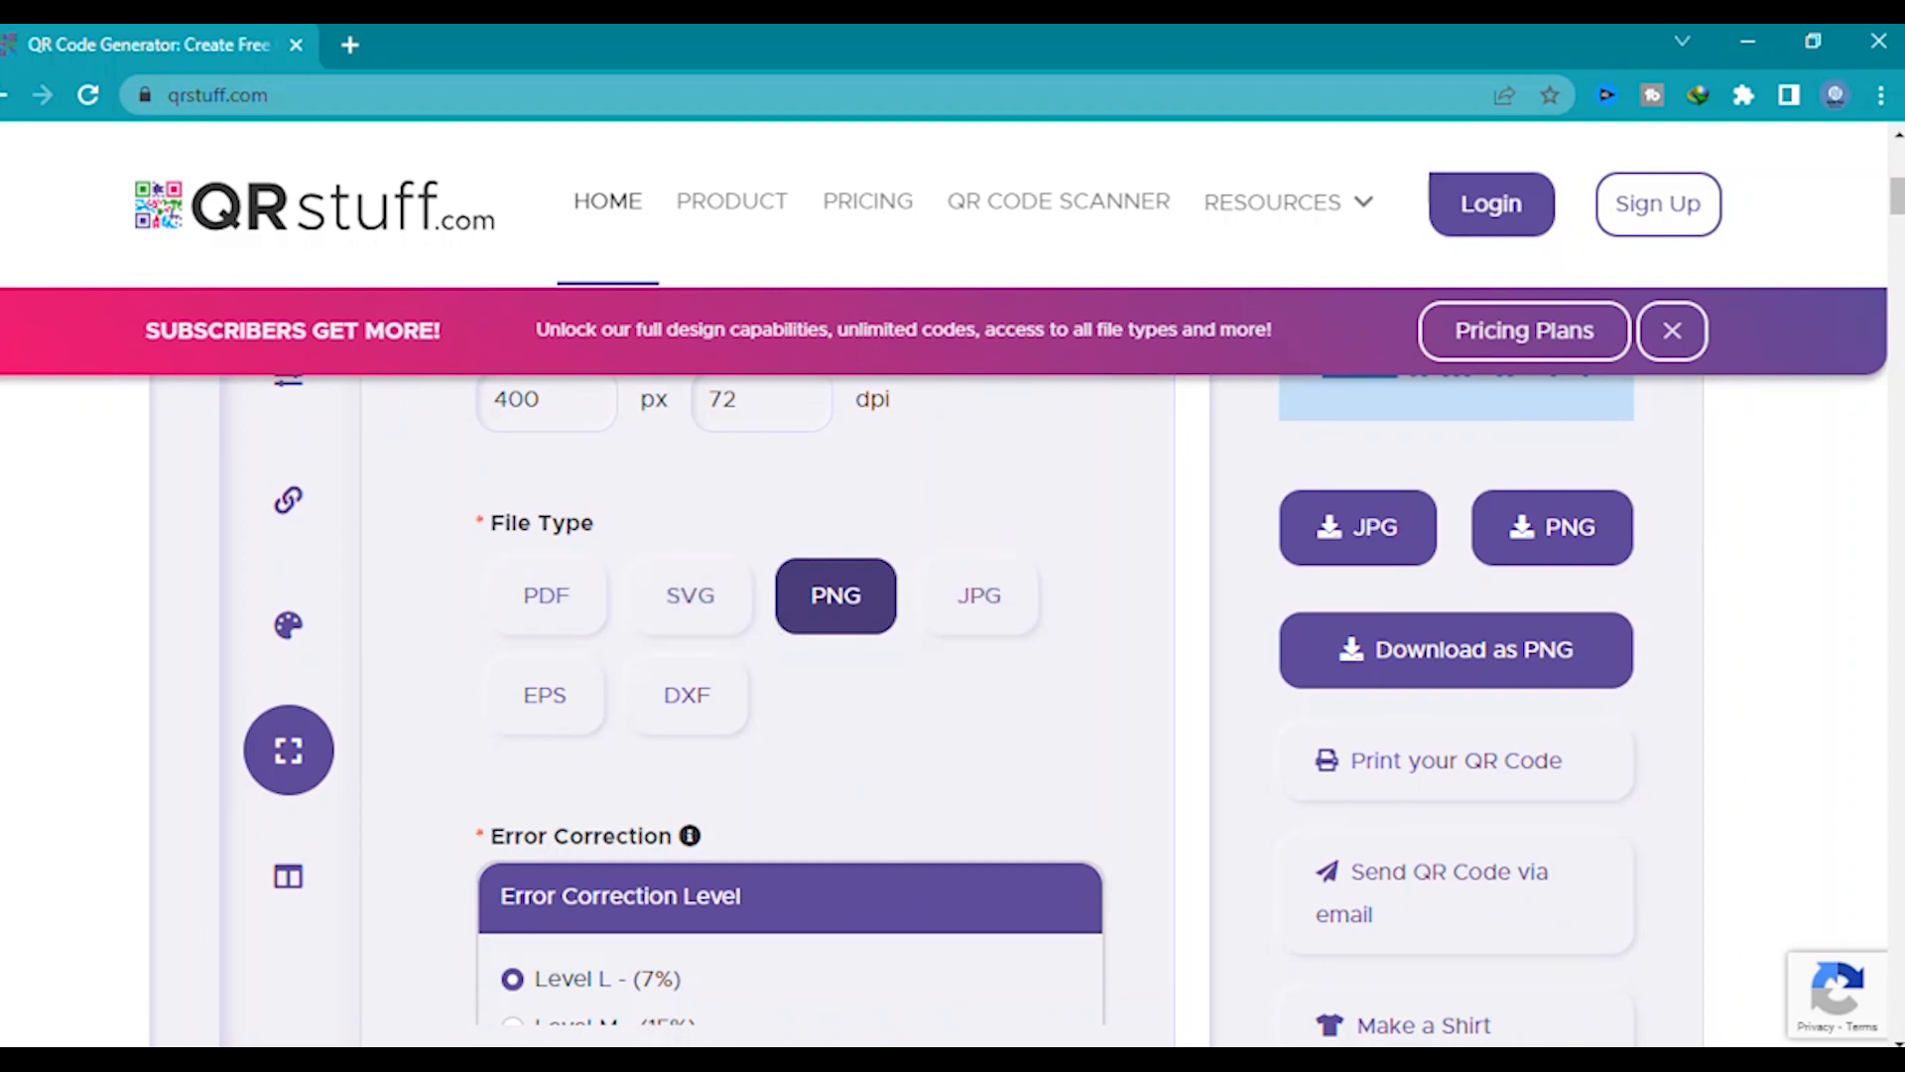
scroll(down, 3)
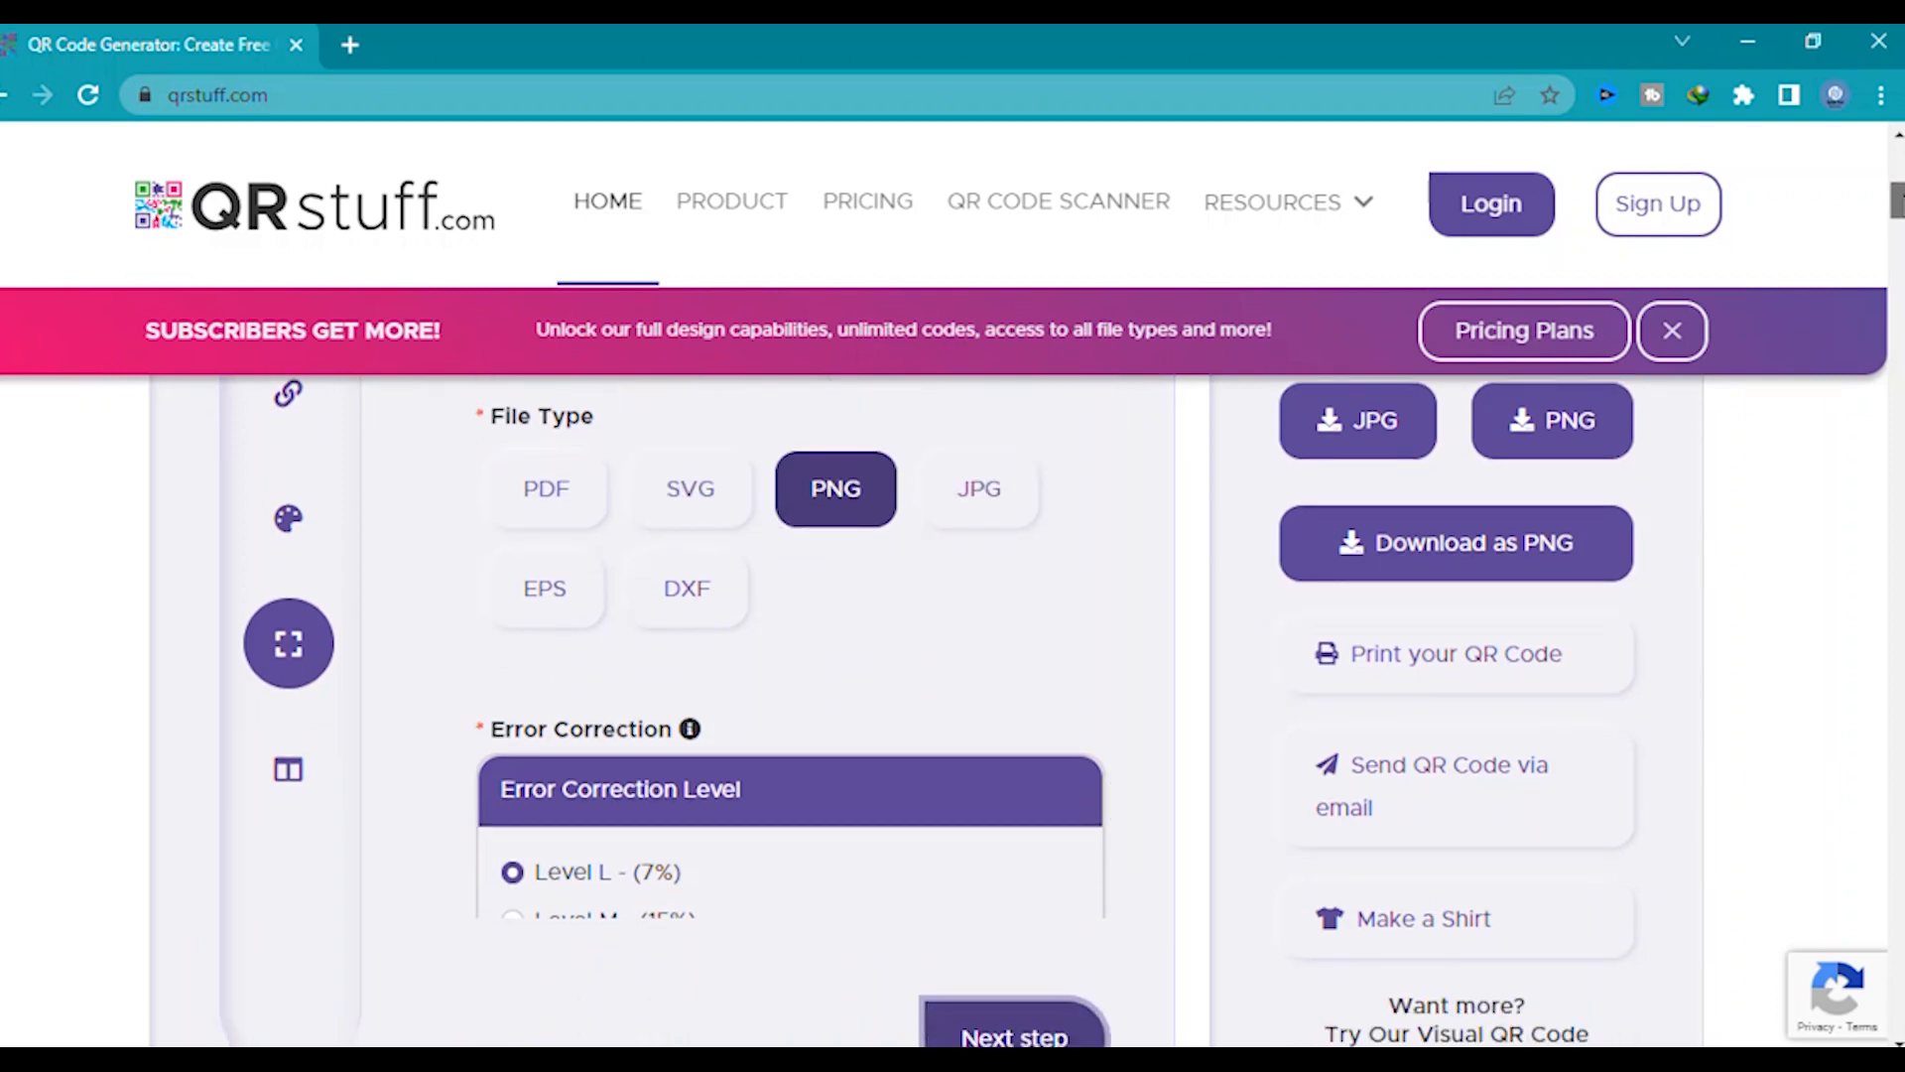
scroll(down, 3)
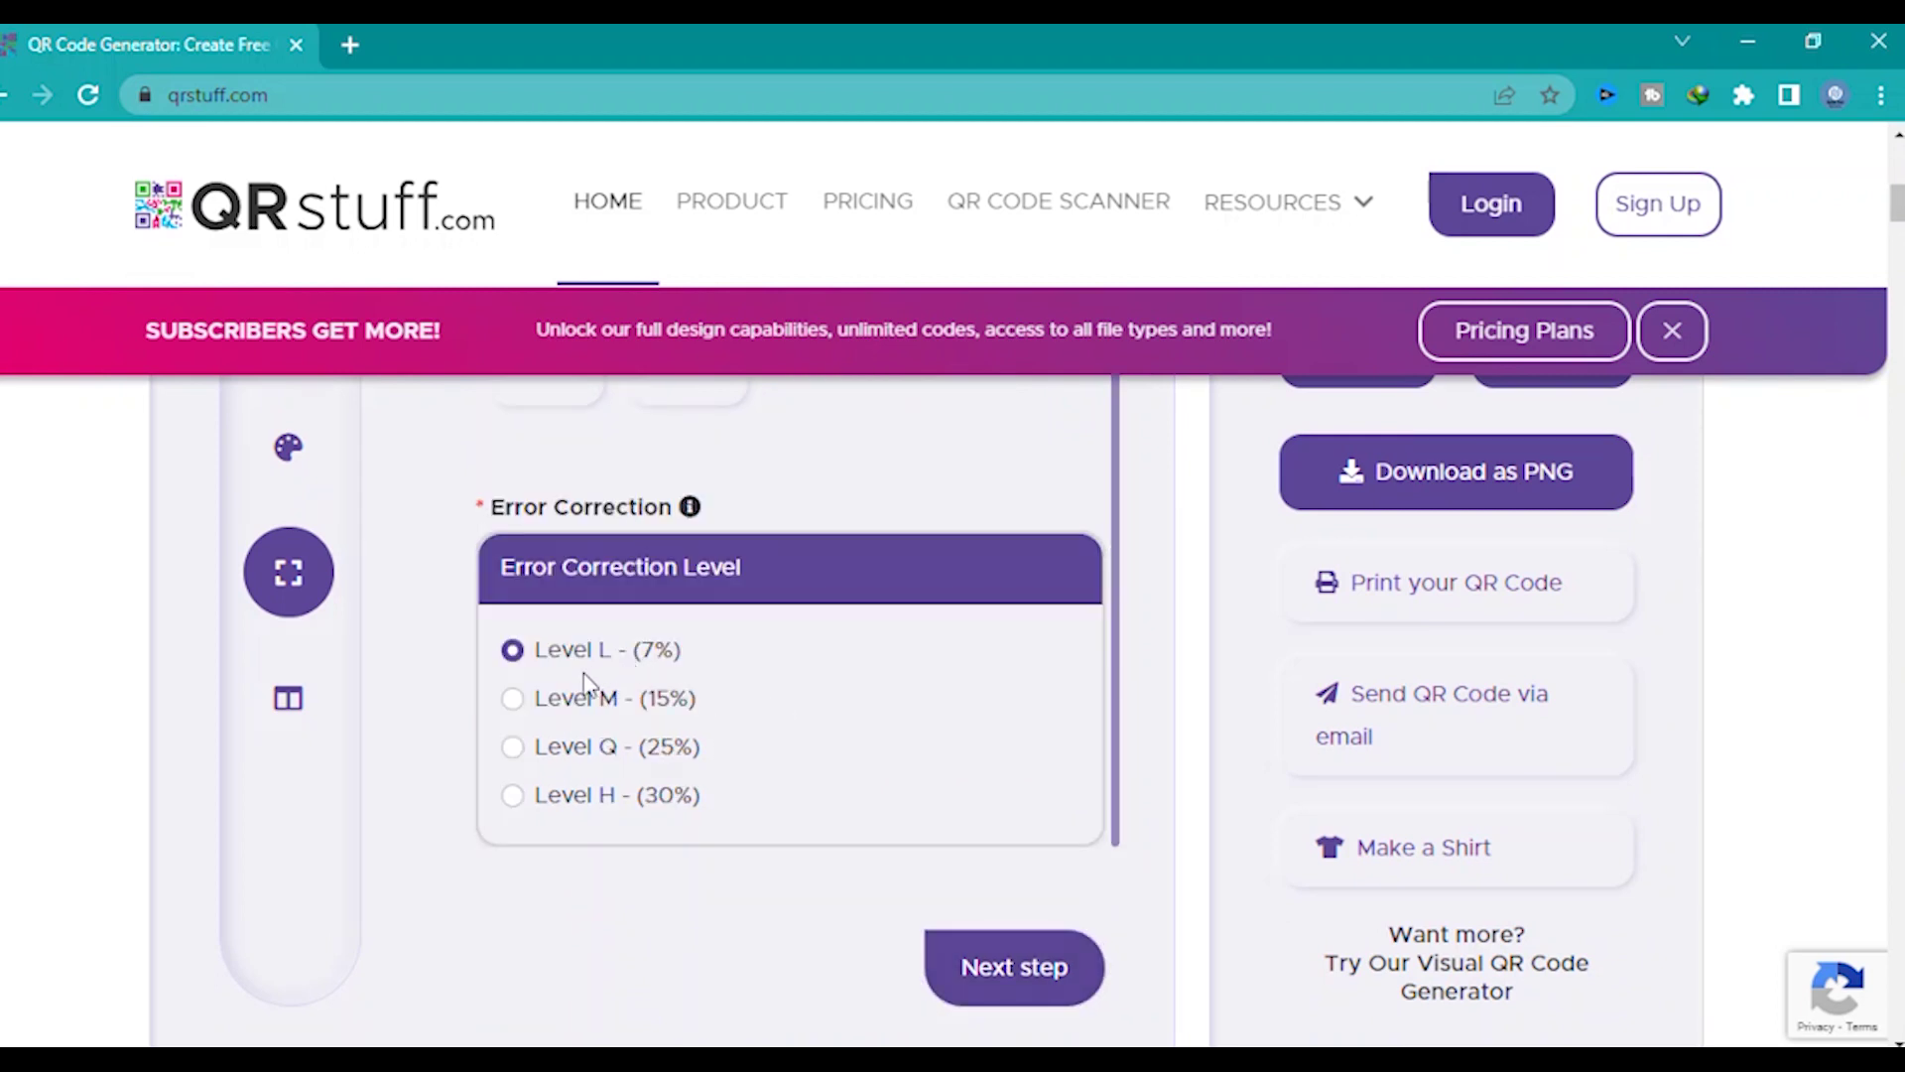
click(512, 697)
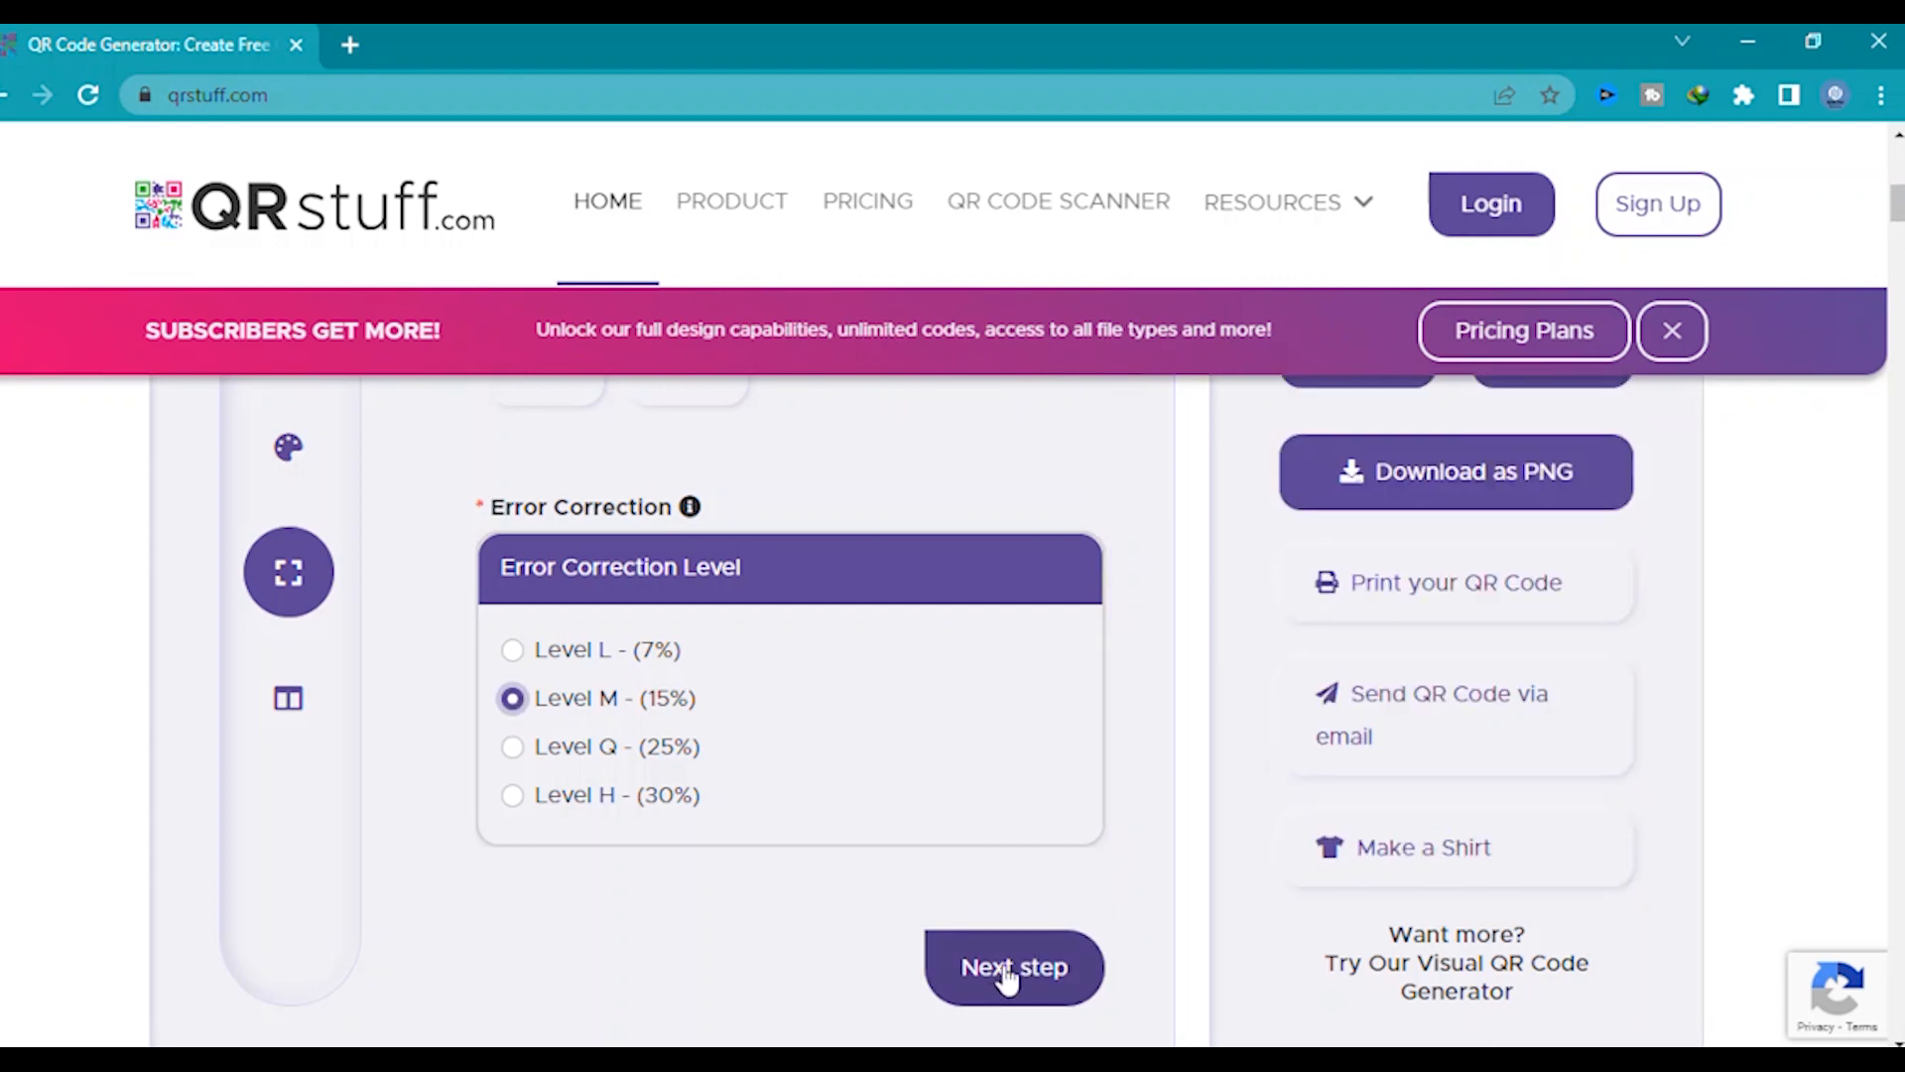
Step: Download the finished QR code as a PNG and select it in the Downloads folder
click(1015, 966)
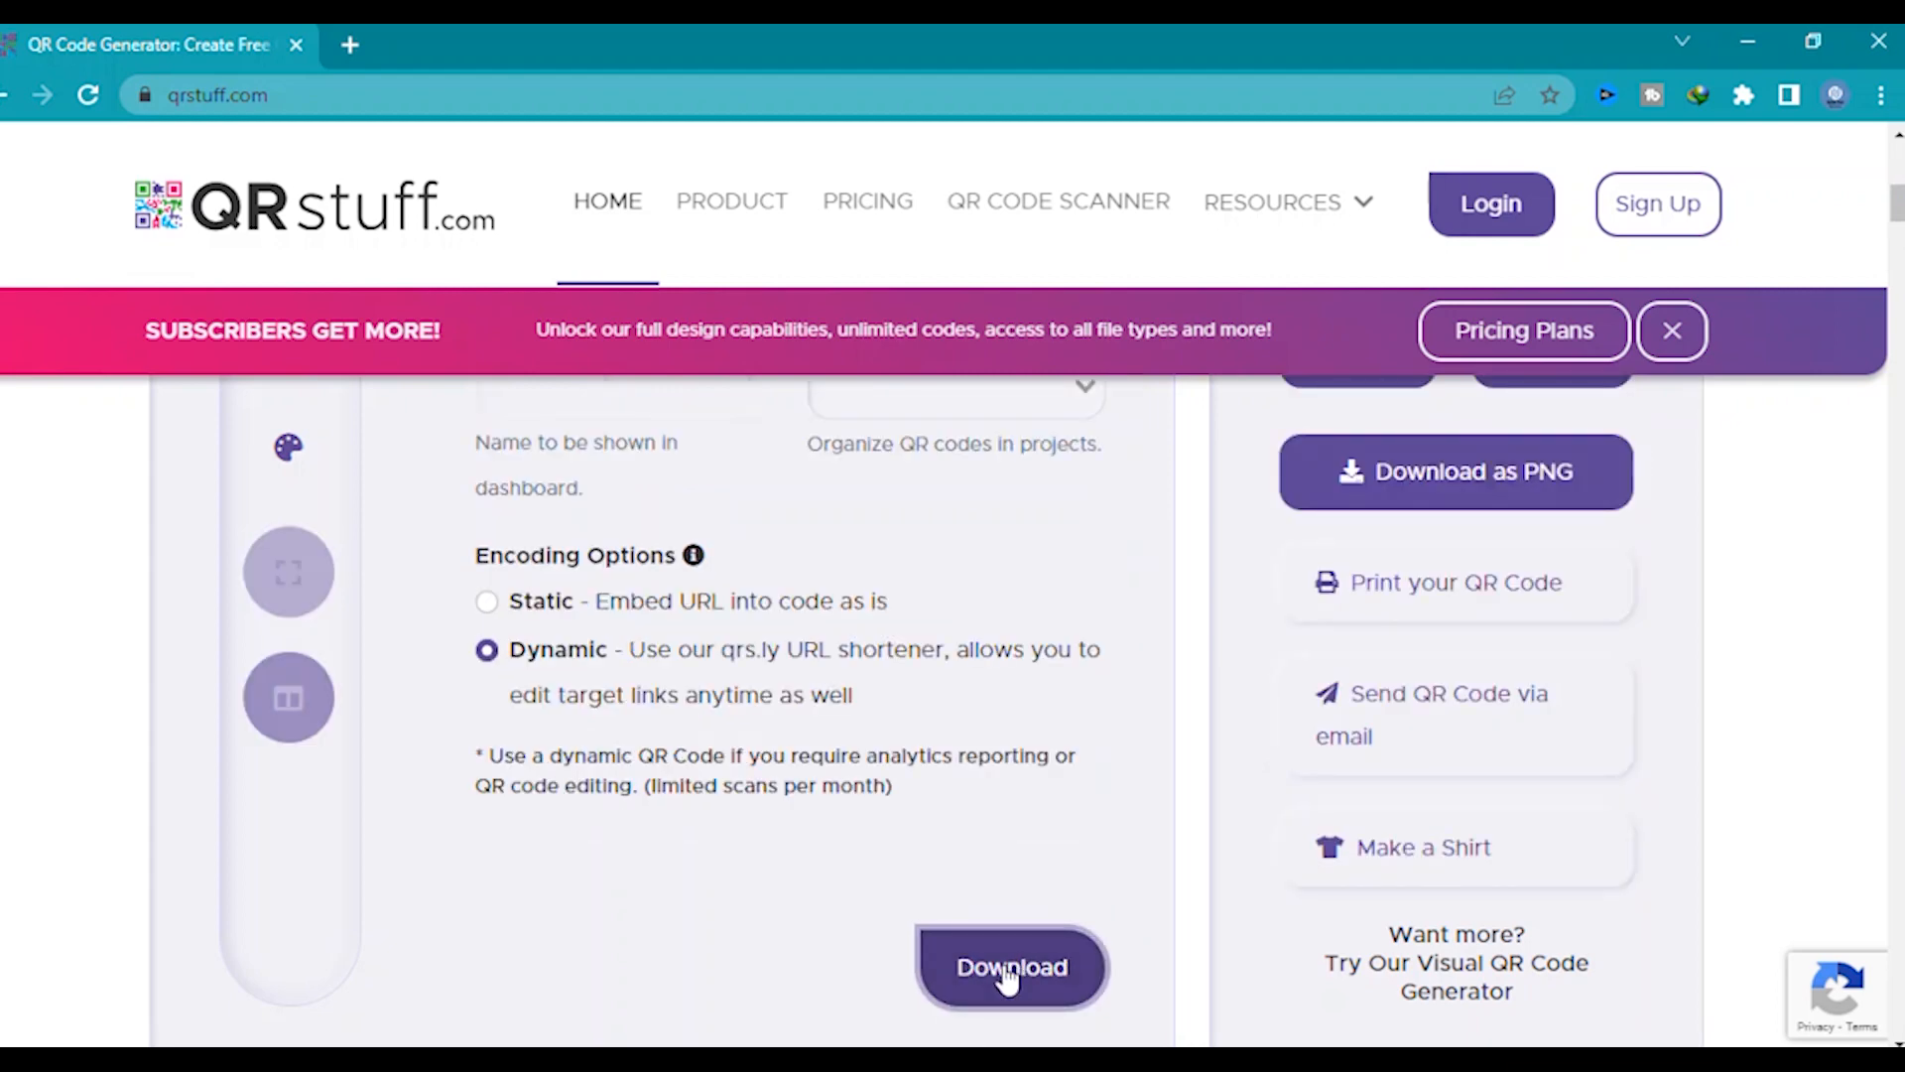
scroll(up, 3)
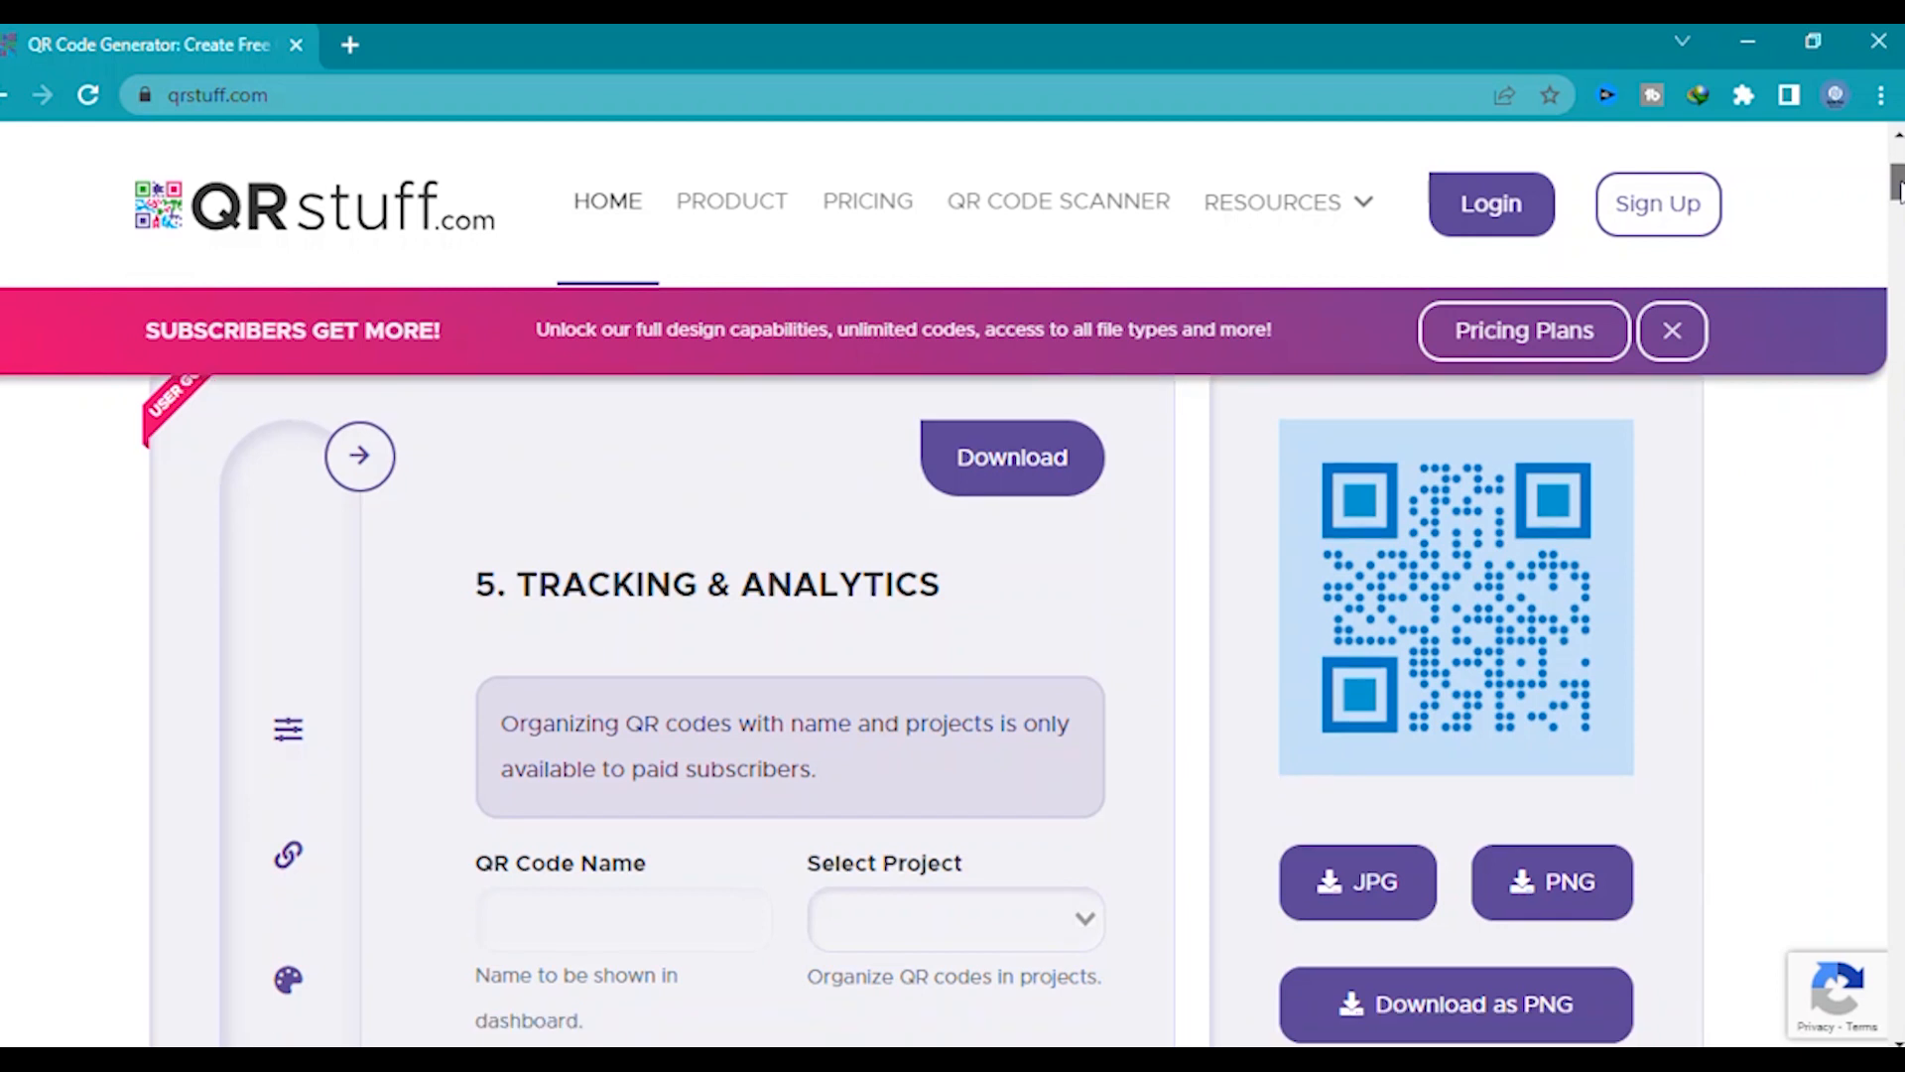
mouse_move(1806, 431)
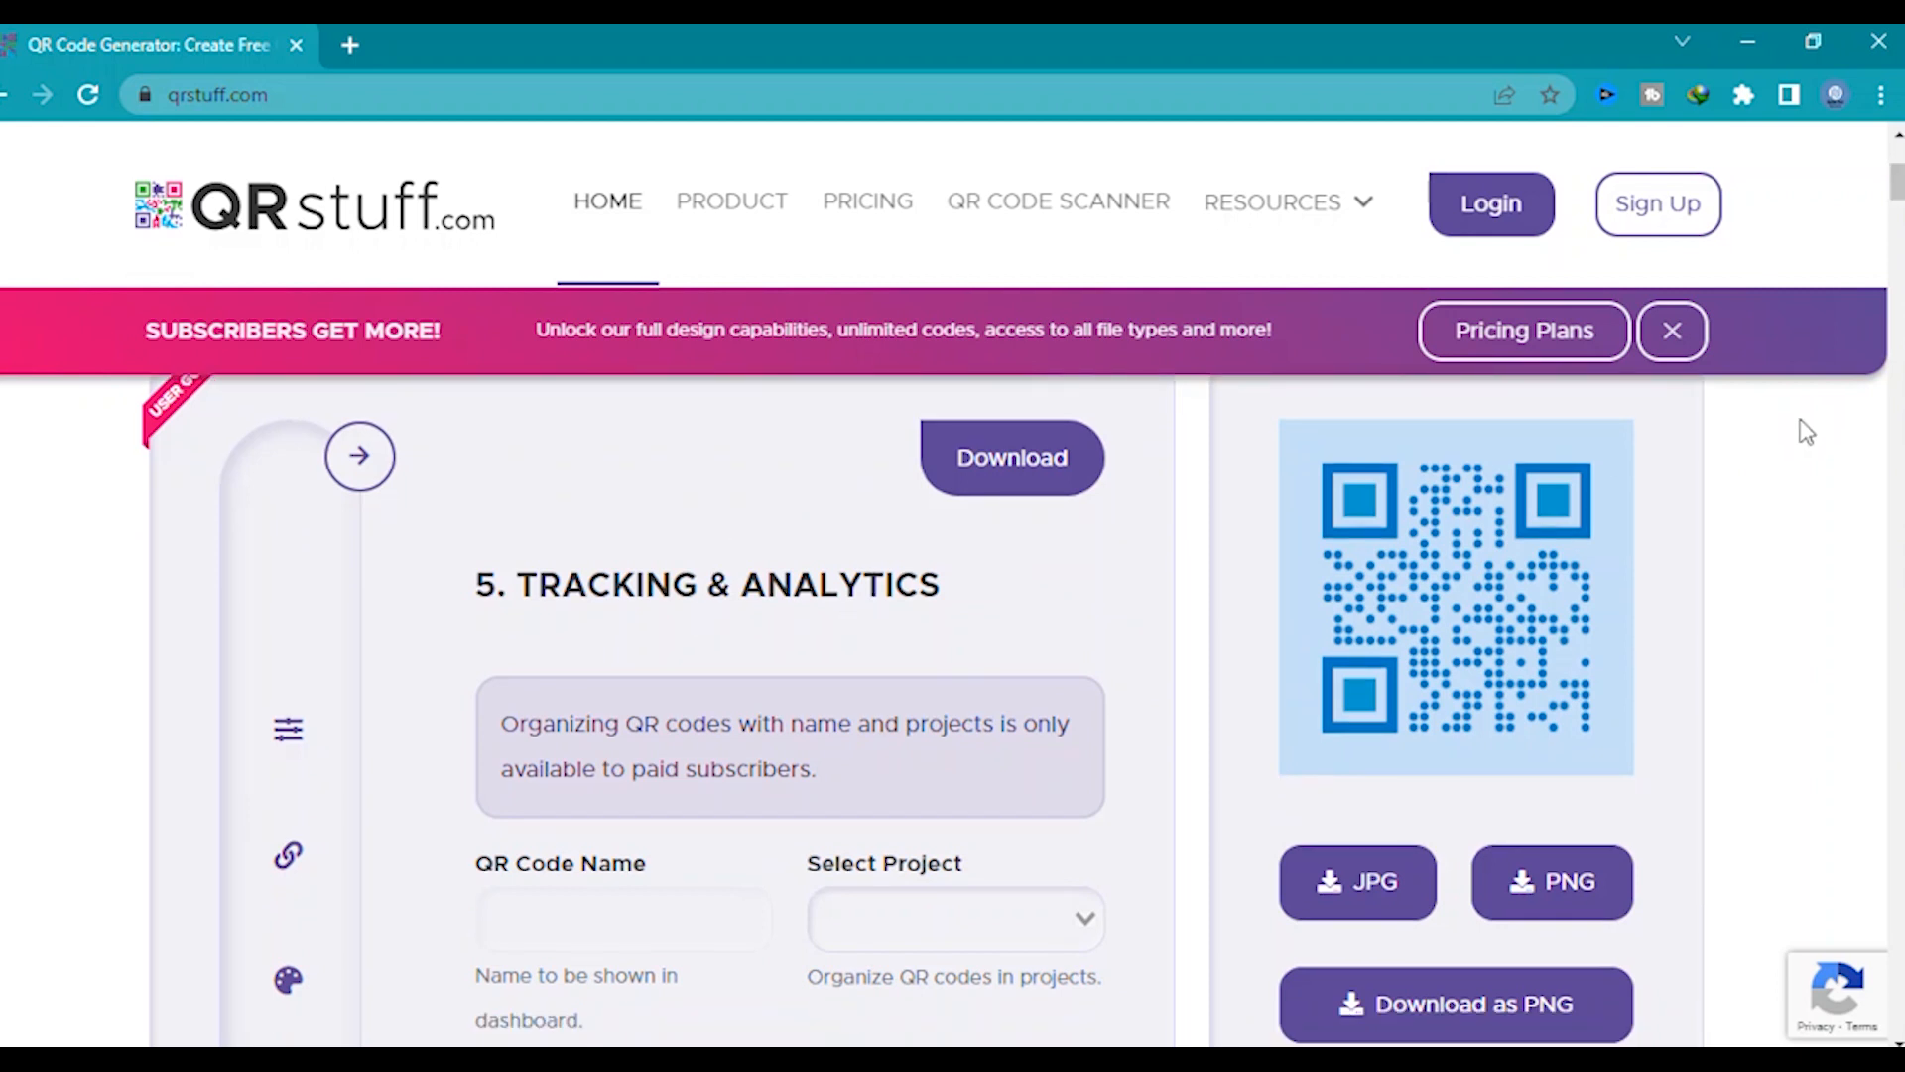
scroll(up, 3)
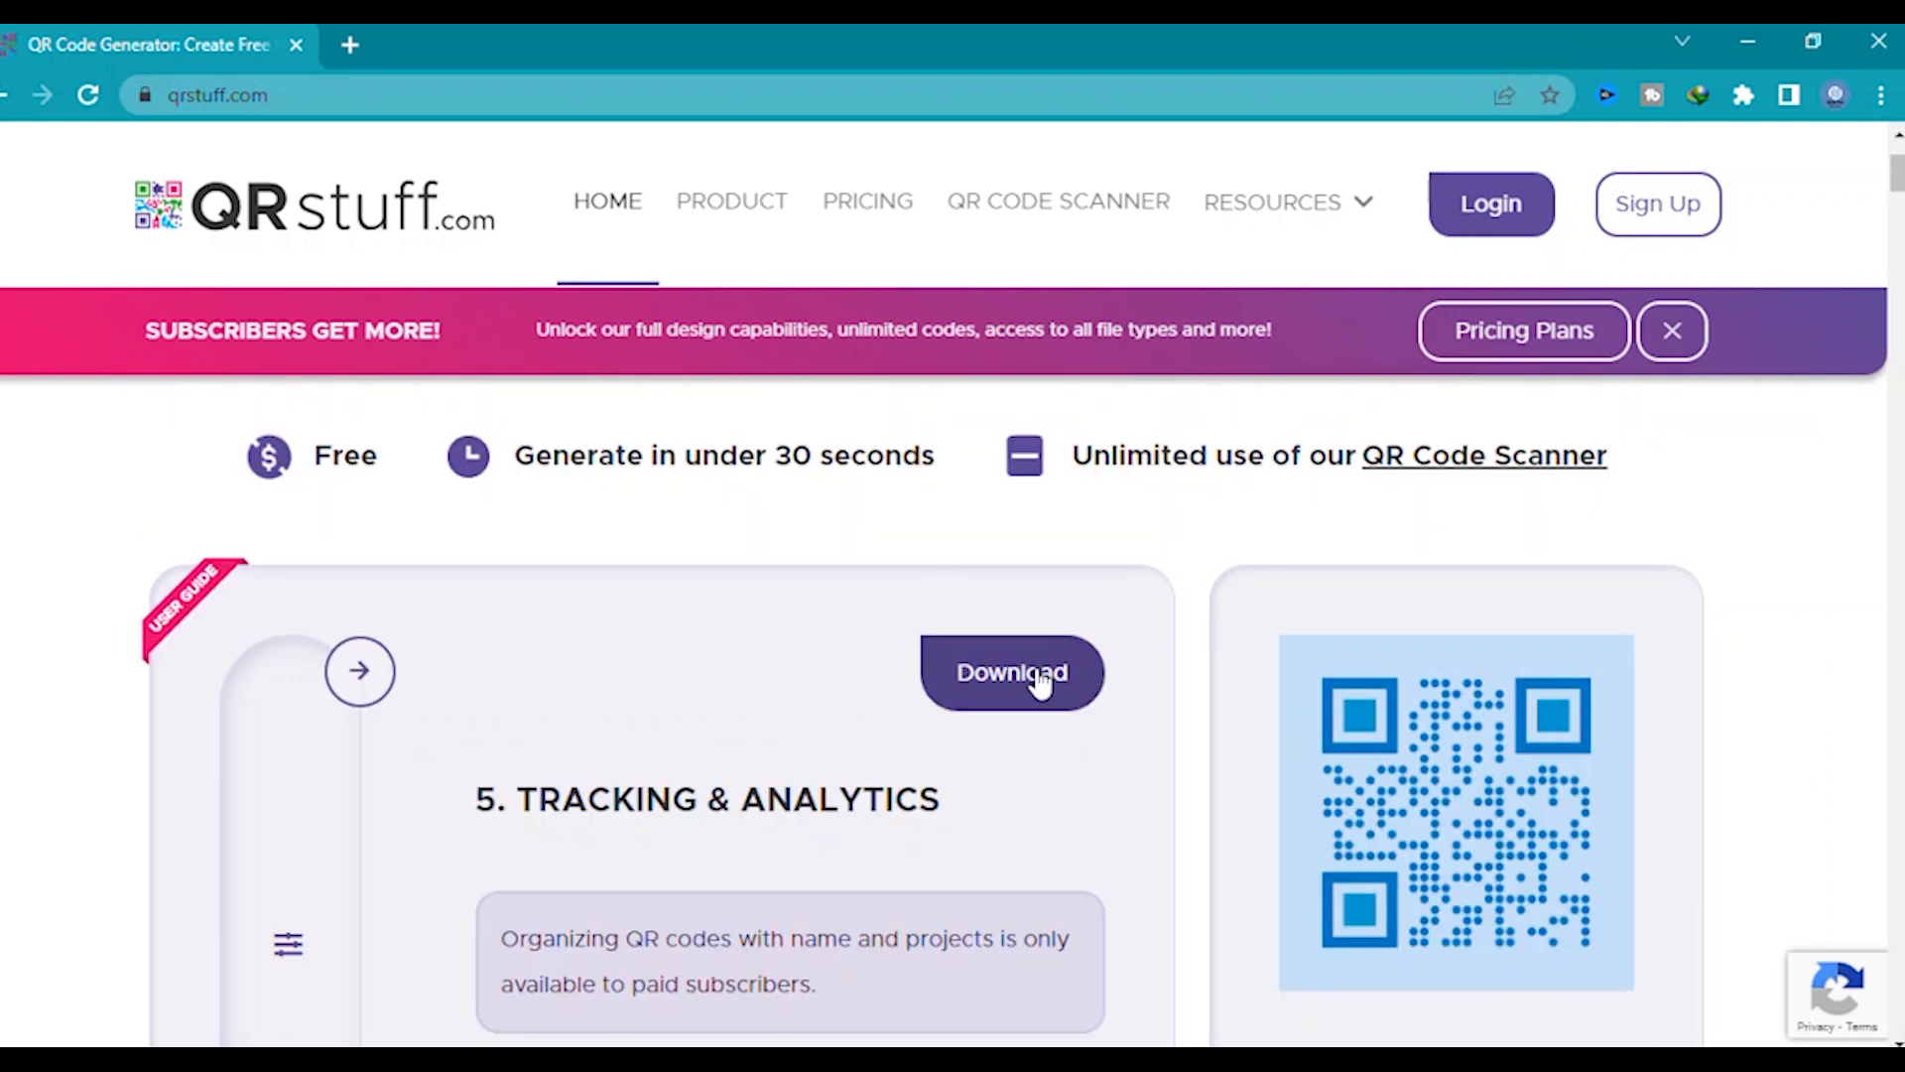
click(1011, 673)
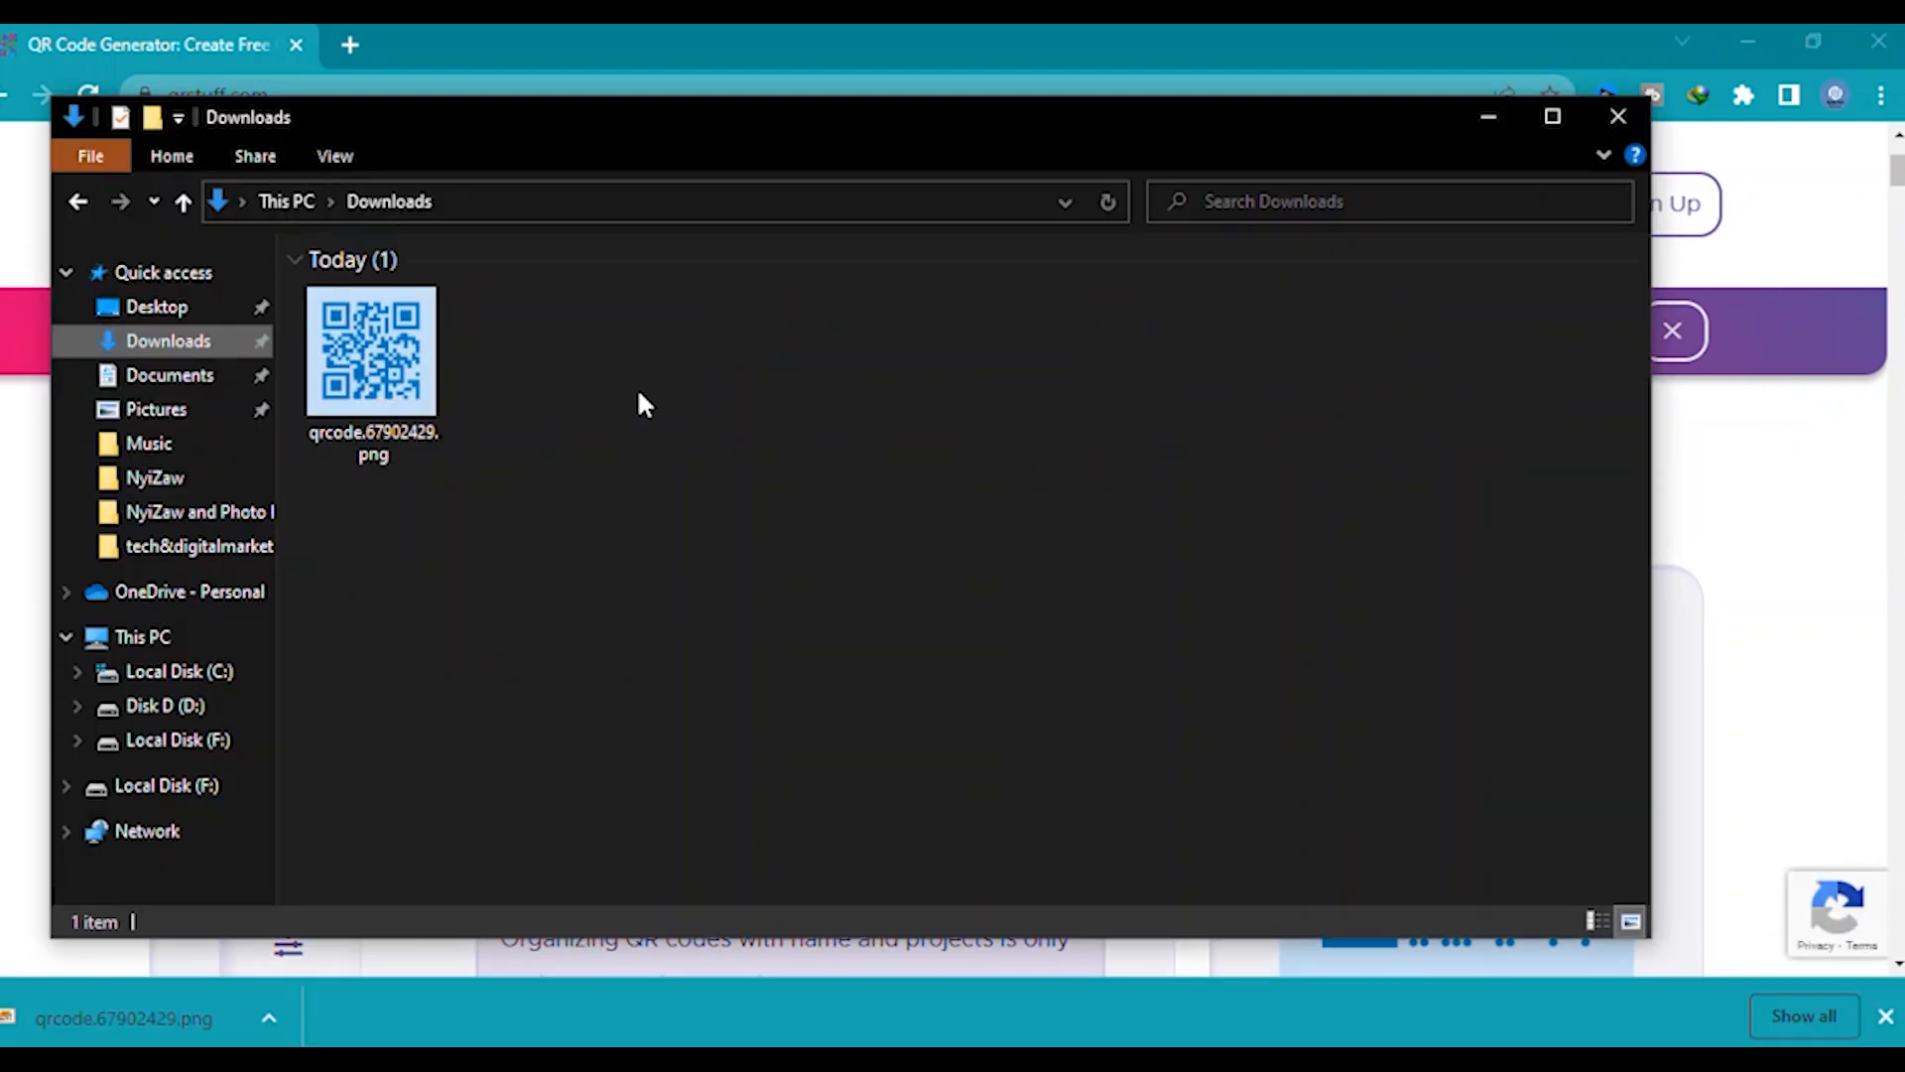
click(373, 353)
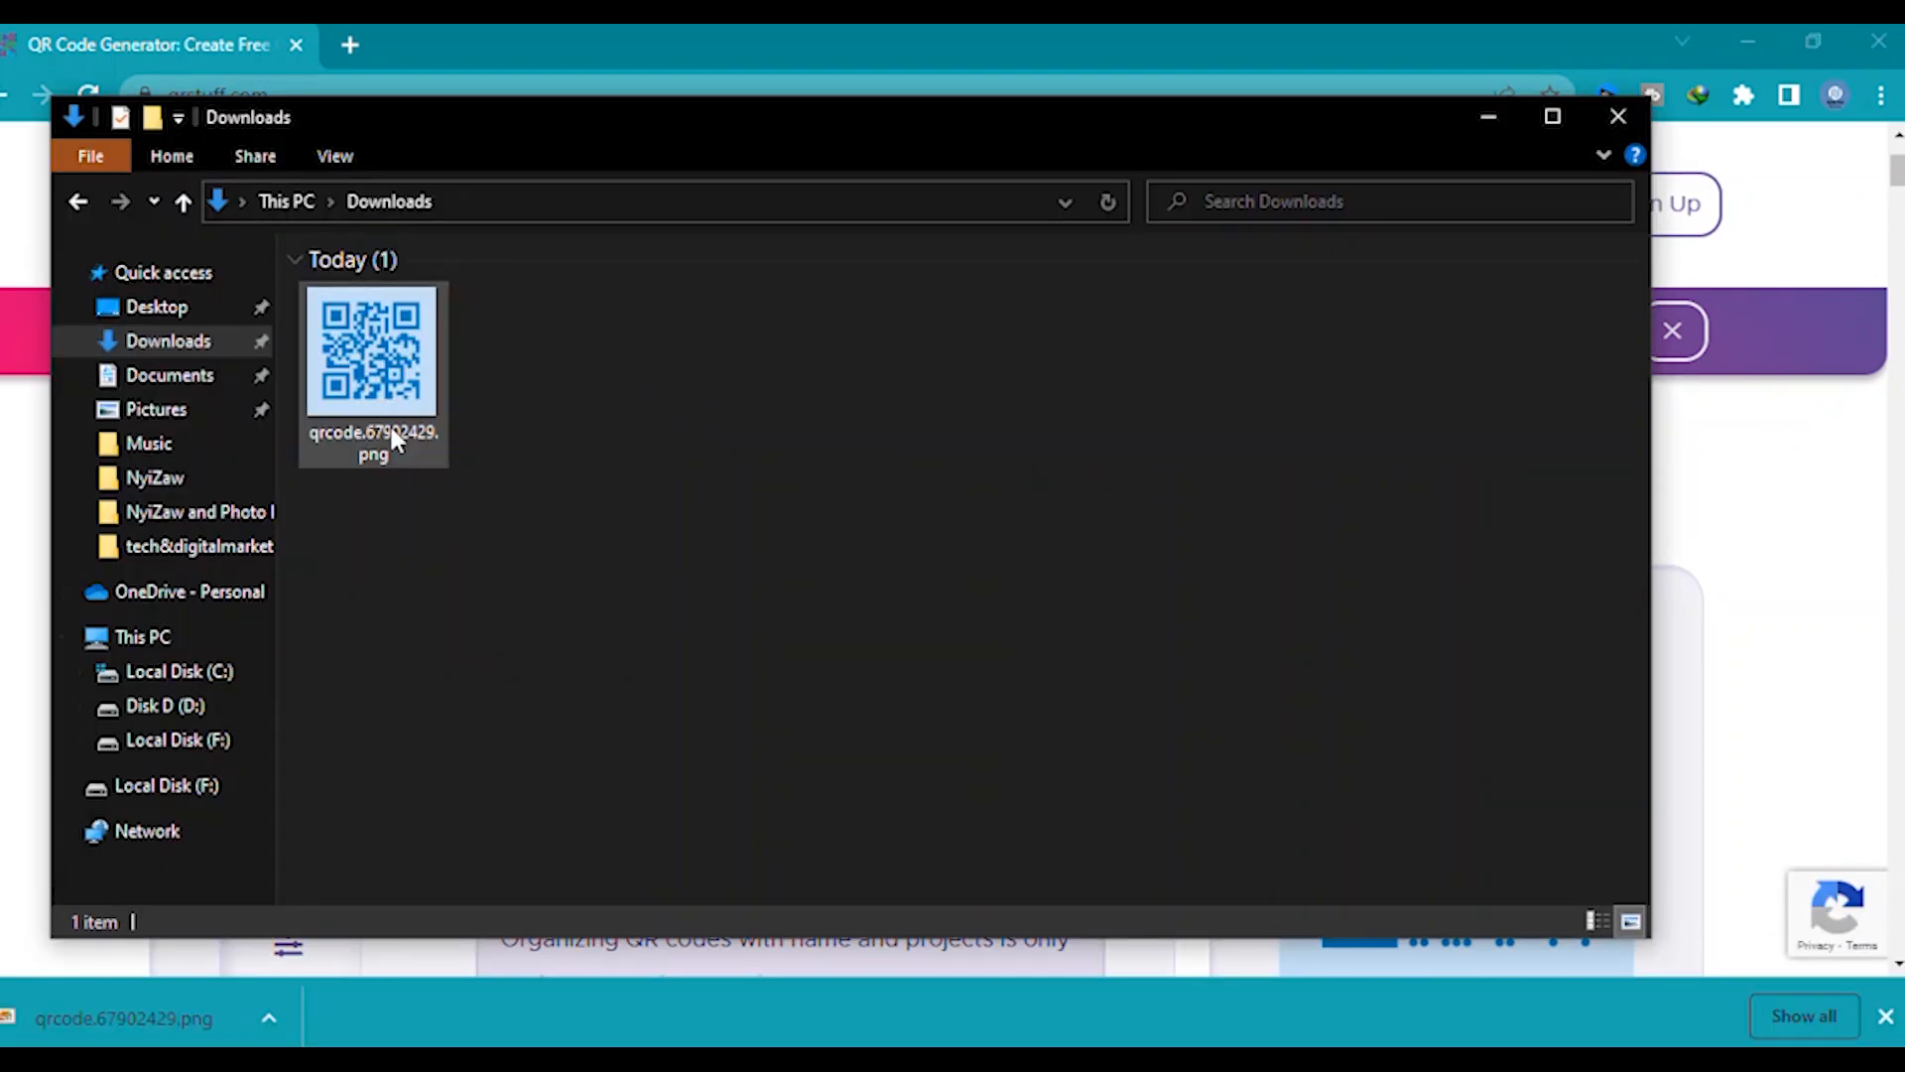